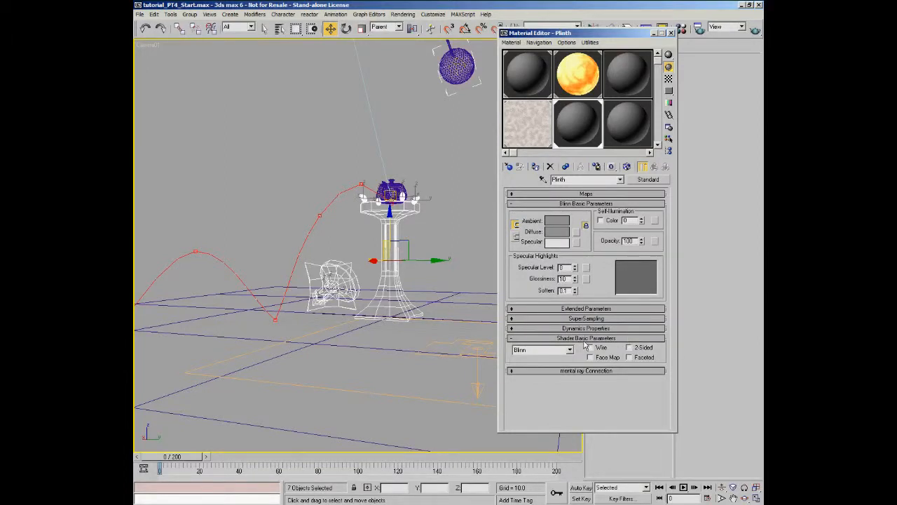
mouse_move(583, 342)
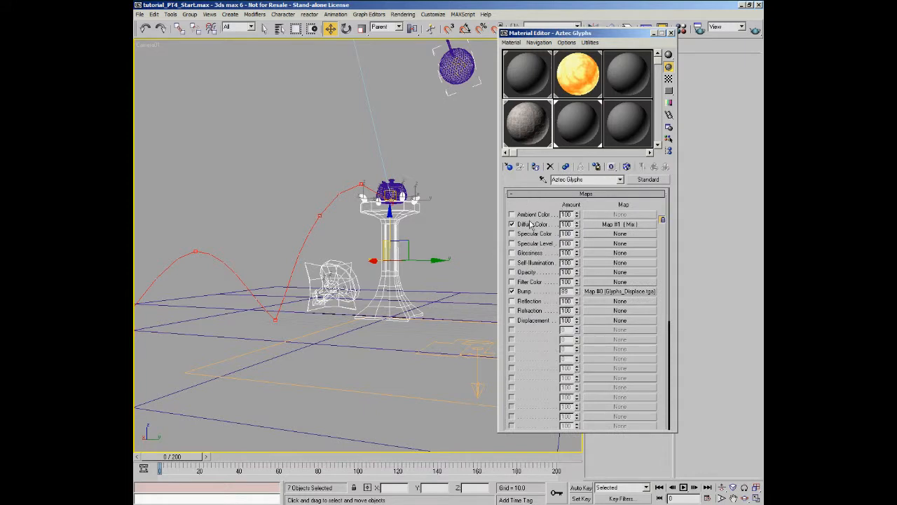
Step: Rename the Aztec Glyphs diffuse Mix map to Sandstone Diffuse and instance it into an empty sample slot
click(619, 225)
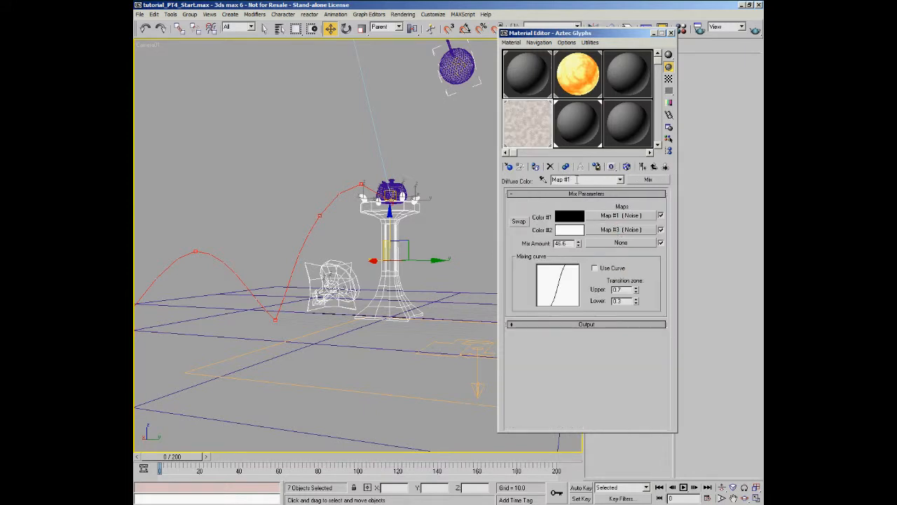
triple_click(586, 179)
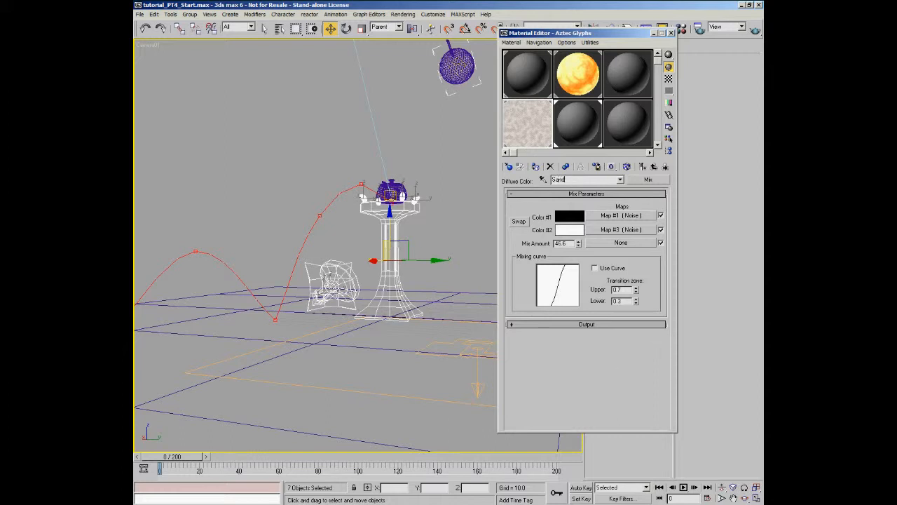
text(Sandstone D)
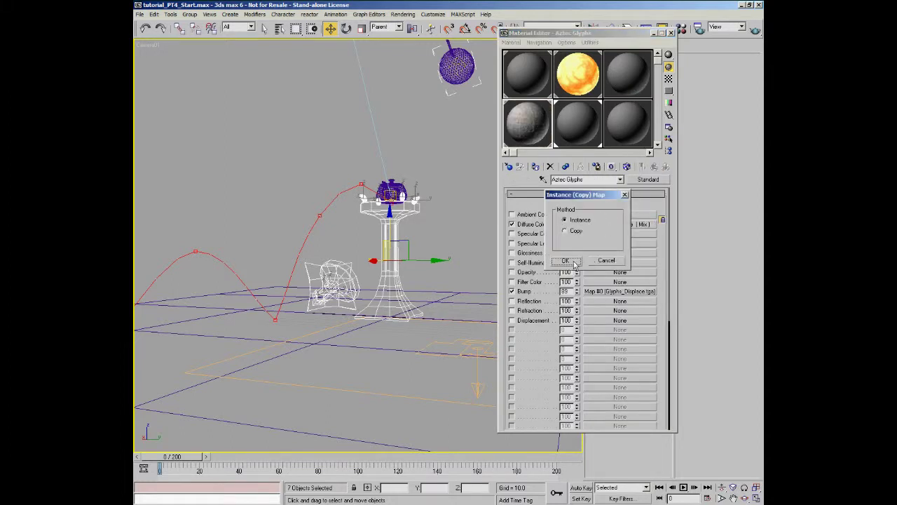
click(565, 259)
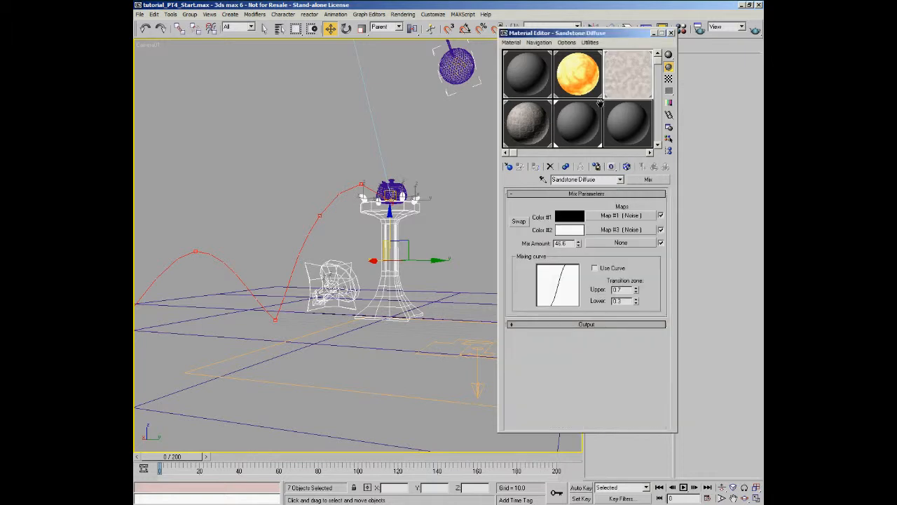
mouse_move(550, 132)
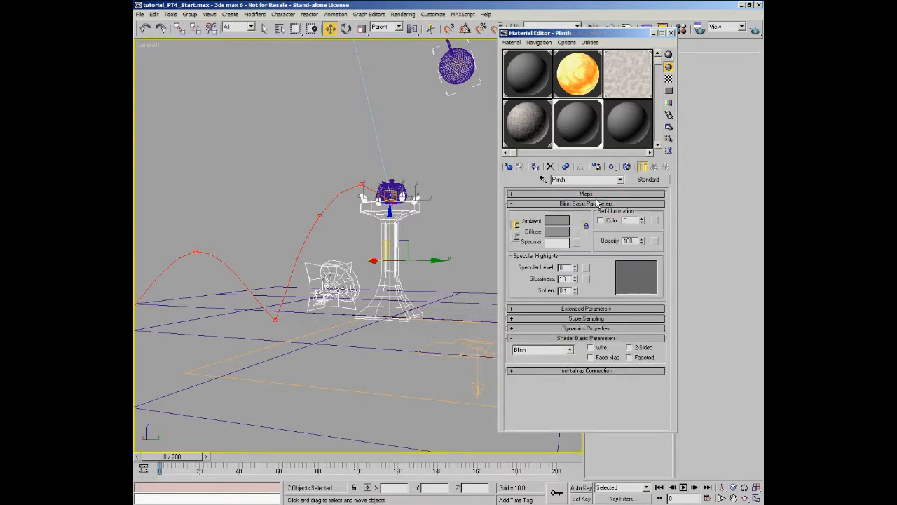
mouse_move(589, 325)
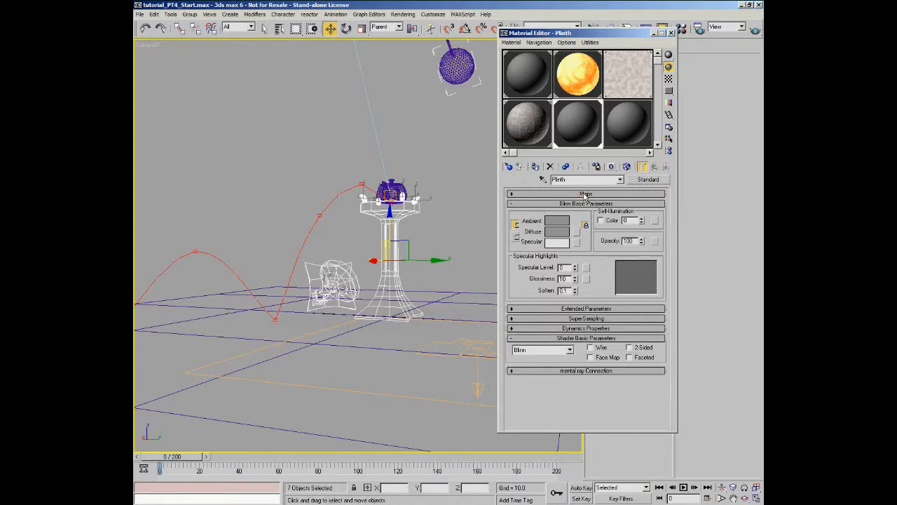
Step: Rearrange the Pfeil5 rollouts so Shader Basic Parameters sits above Blinn, and expand the Maps rollout
click(586, 309)
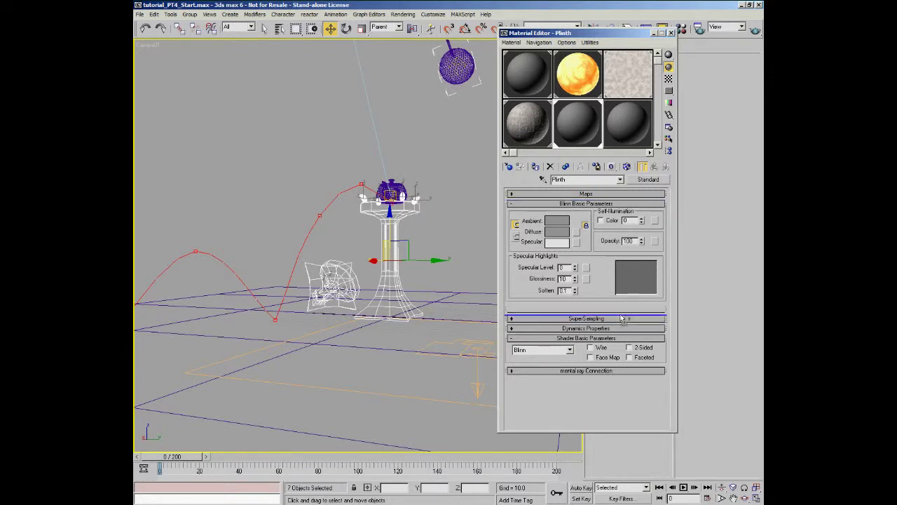
click(586, 308)
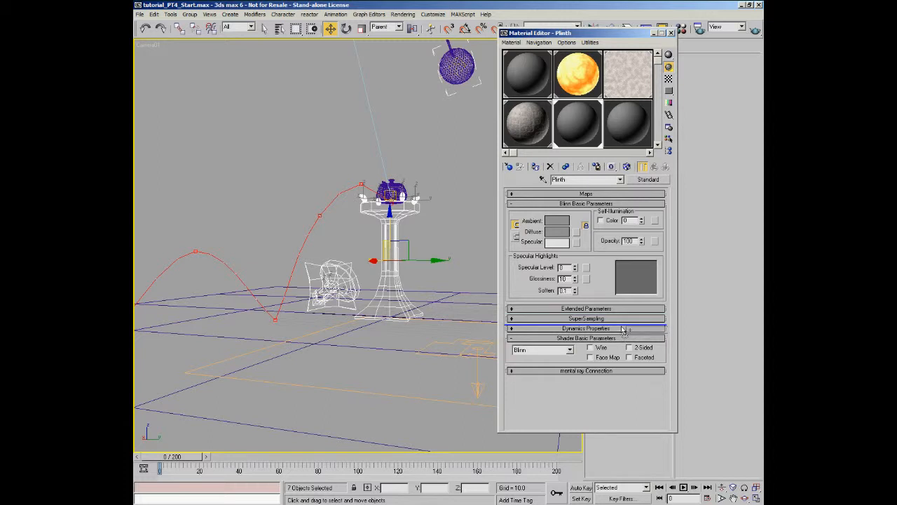
click(586, 194)
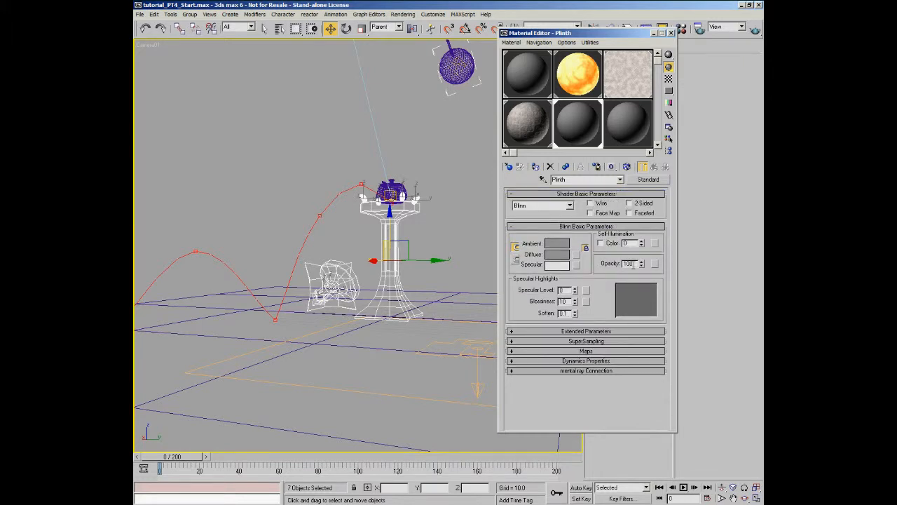
mouse_move(606, 306)
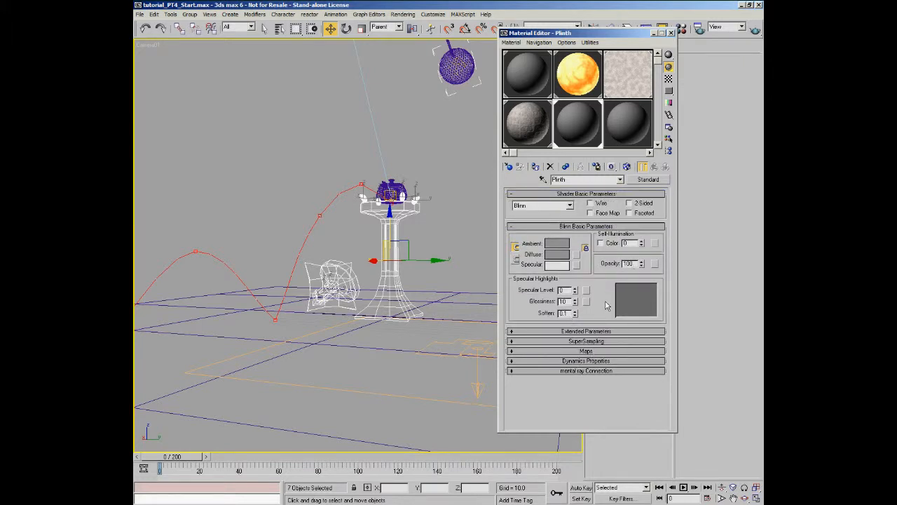
click(587, 351)
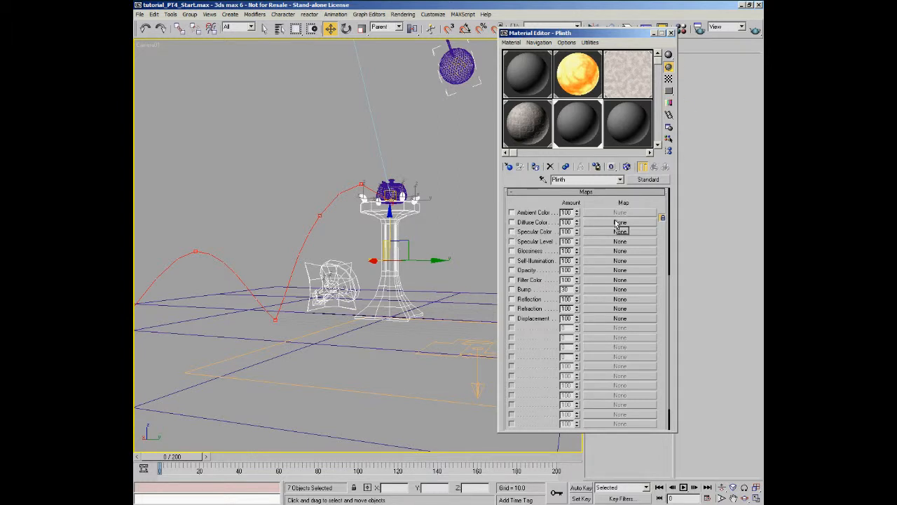
Step: Instance the Sandstone Diffuse map into the Diffuse Color channel and enable the Bump channel
click(619, 222)
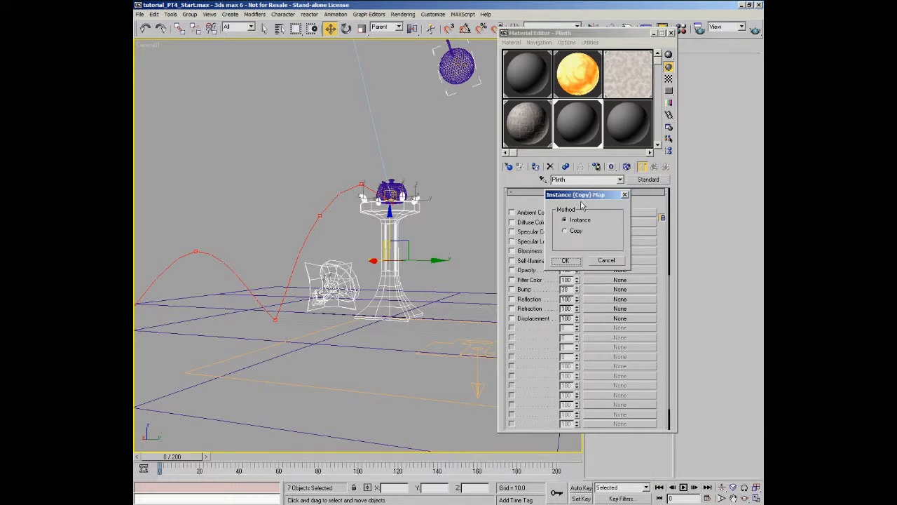
mouse_move(573, 272)
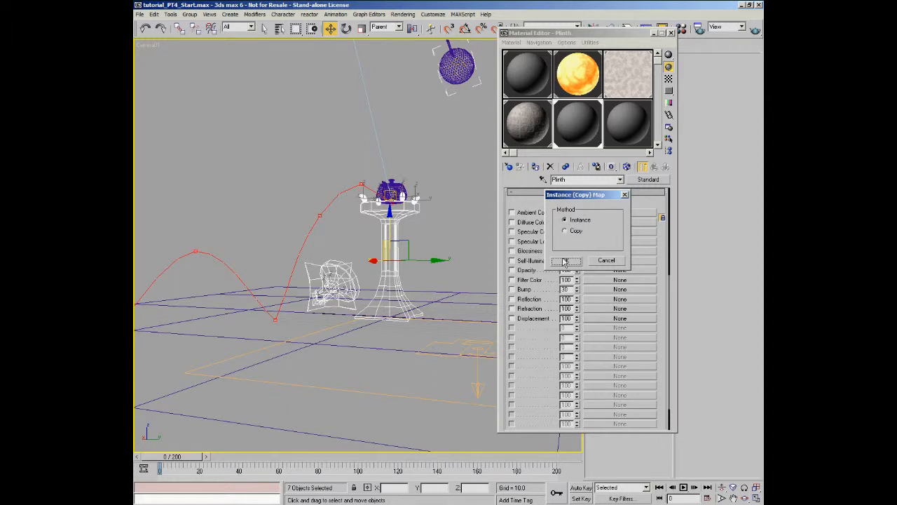
click(566, 259)
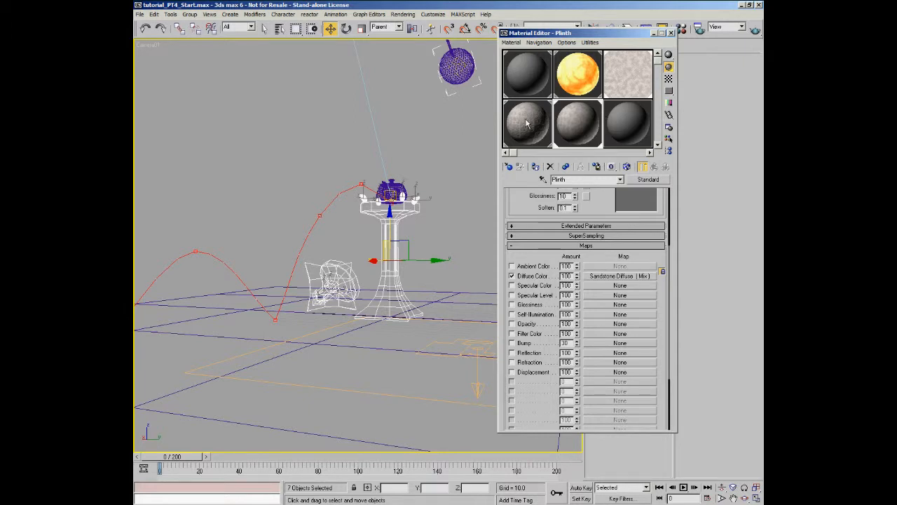
mouse_move(603, 255)
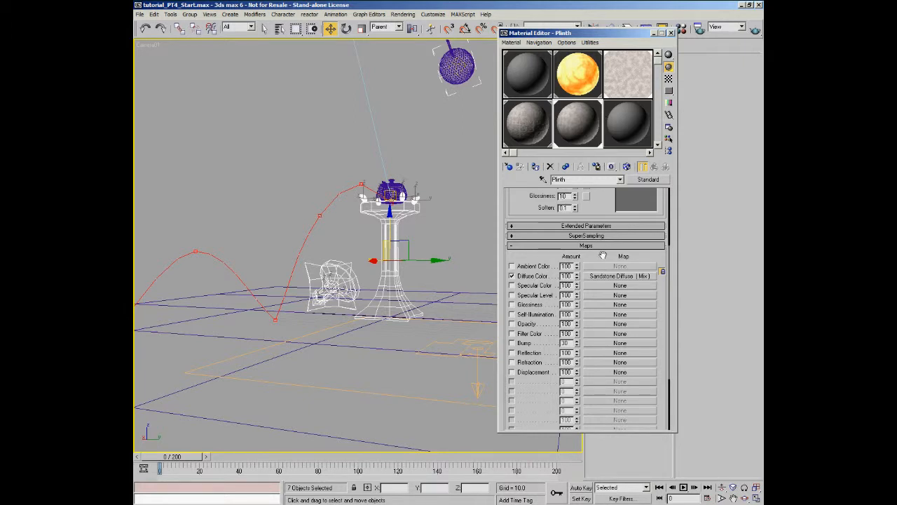
click(511, 342)
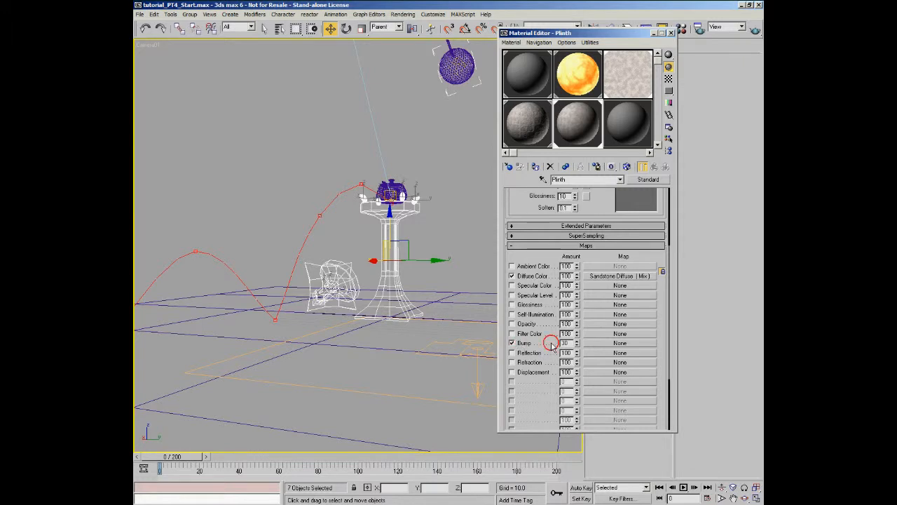
Step: Make the bump a Mix map keeping the Noise map and copying it into Color #2
click(620, 342)
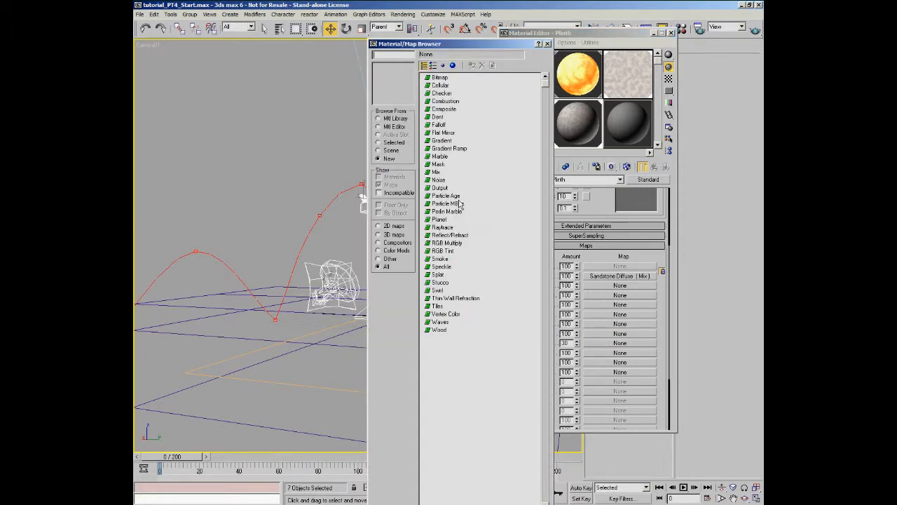
mouse_move(454, 203)
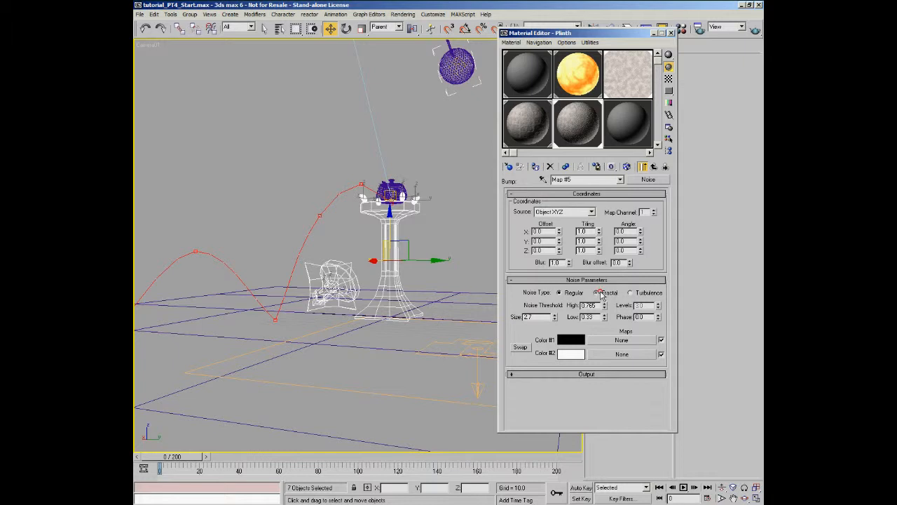
click(621, 339)
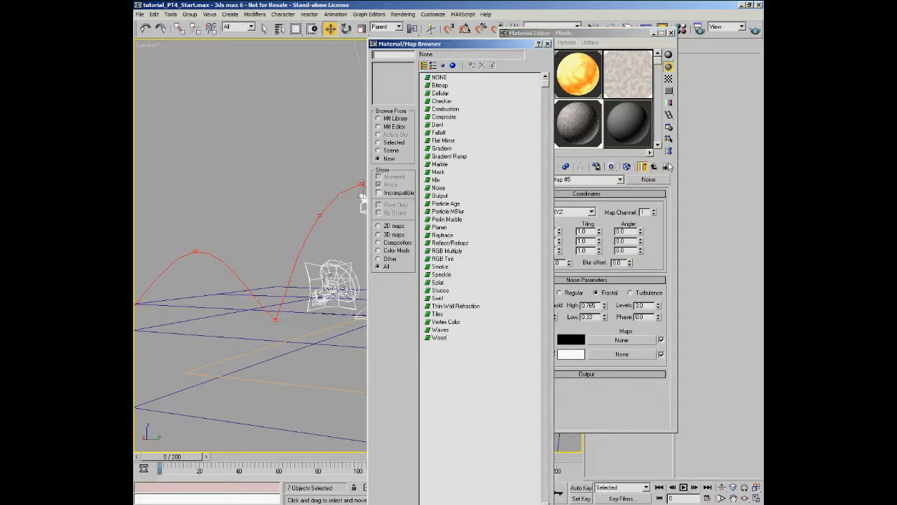
click(436, 179)
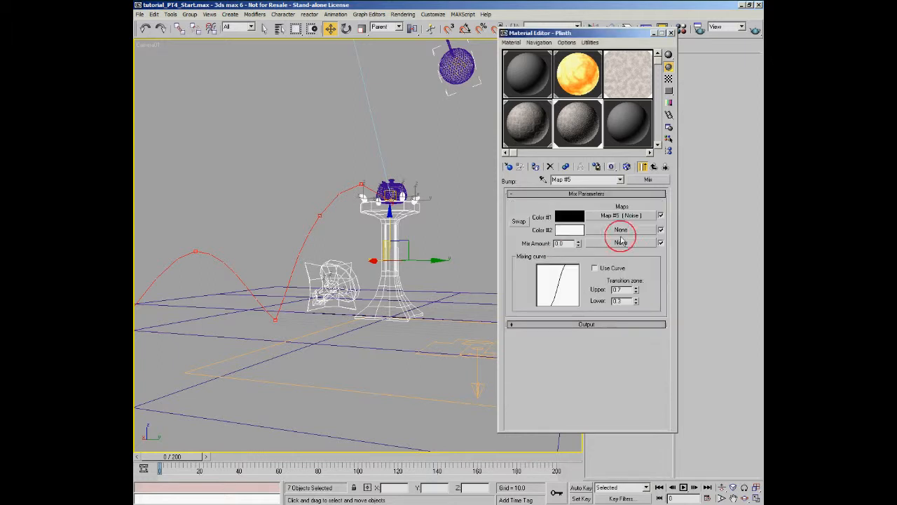
click(620, 230)
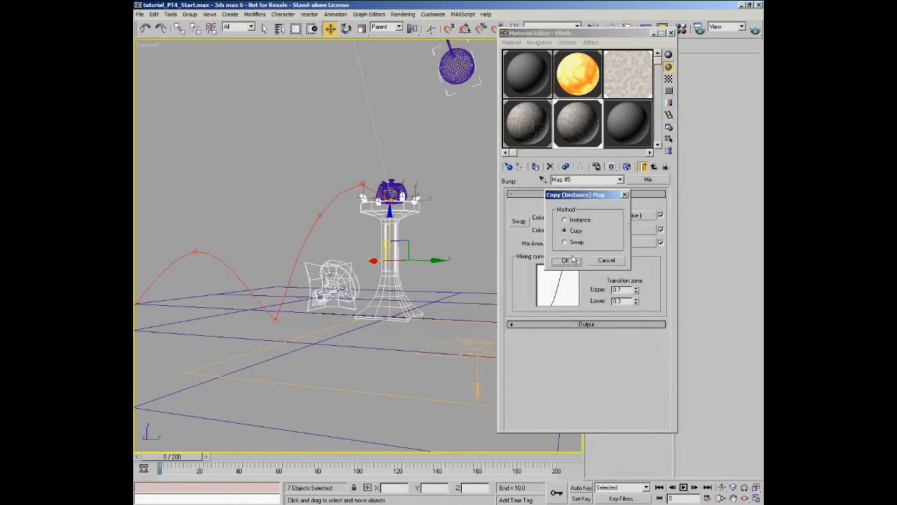
click(564, 260)
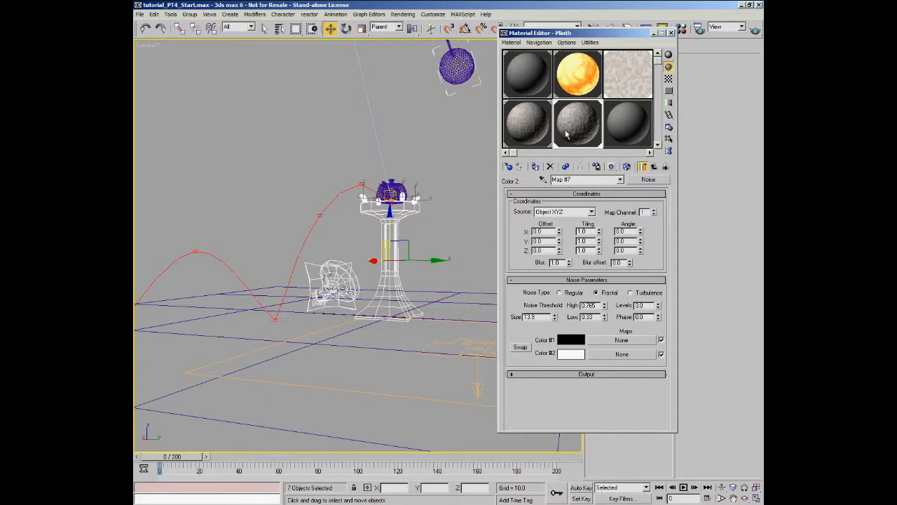
click(657, 167)
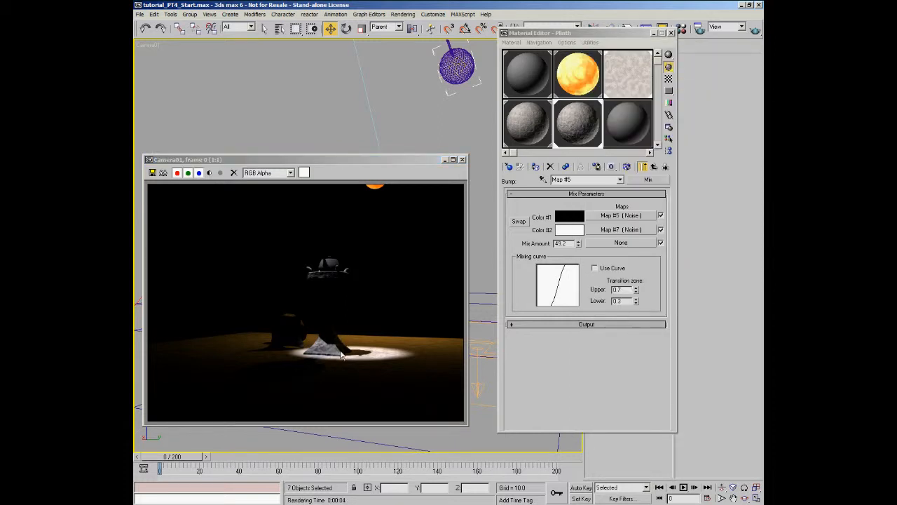
mouse_move(342, 294)
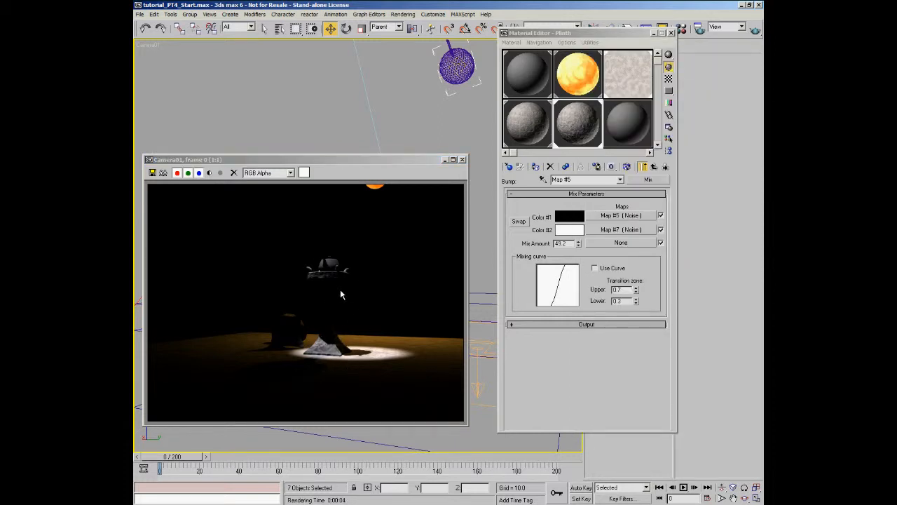
mouse_move(343, 326)
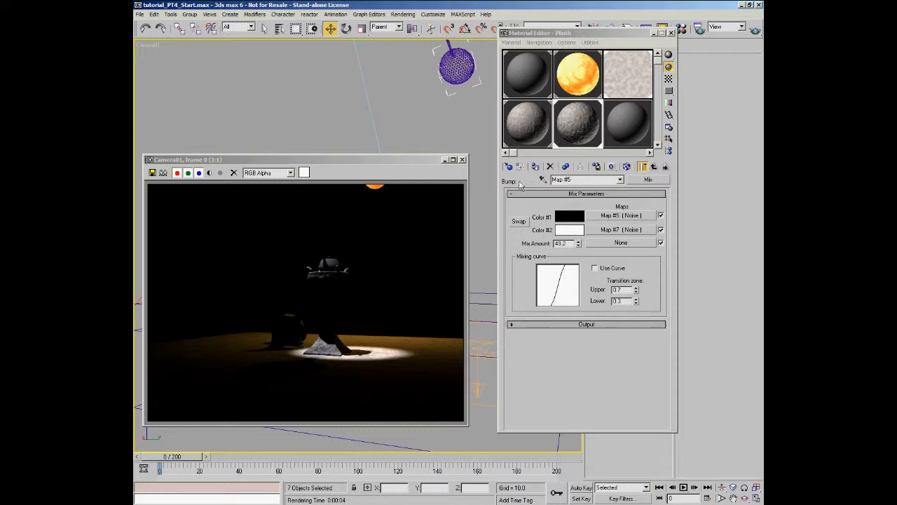
mouse_move(331, 258)
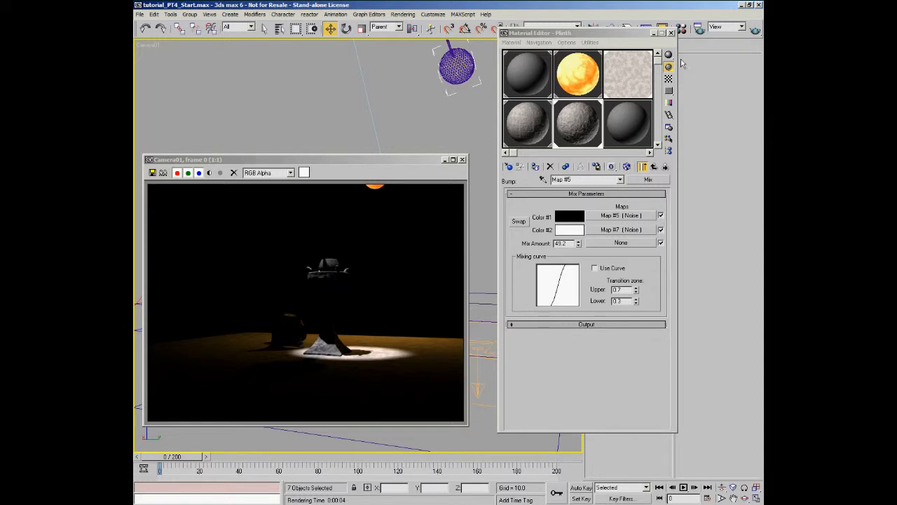
Step: Quick Render the camera viewport to check the spotlit floor and orange glow
click(628, 123)
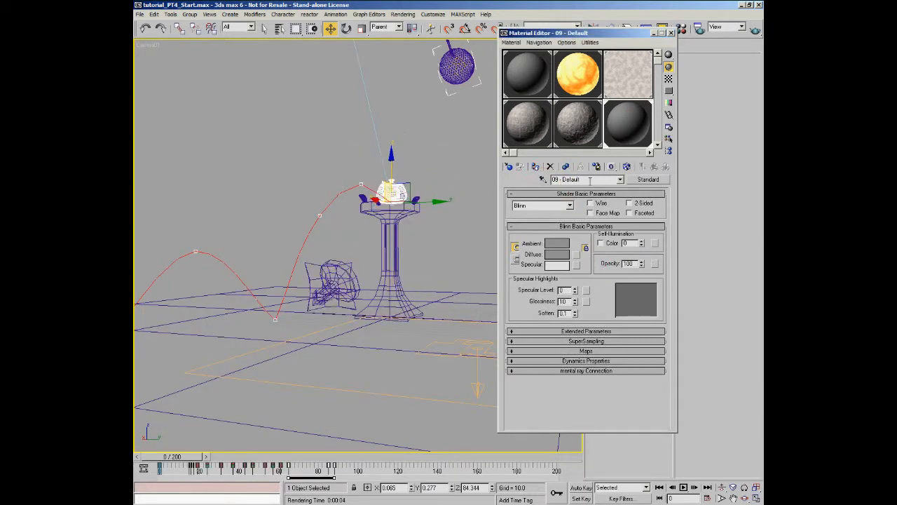
Step: Name the new material Holy Teapot and assign a Bitmap to its Reflection channel
triple_click(563, 179)
text(Holy Teapot)
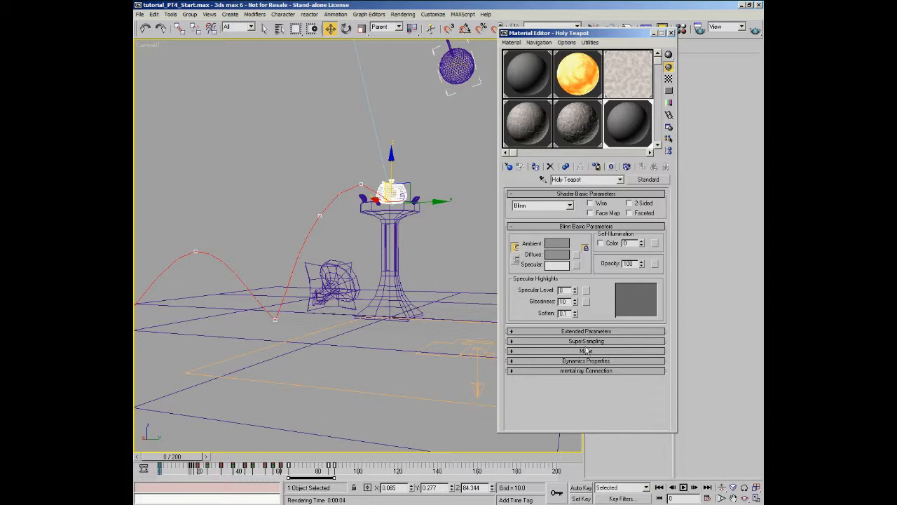
click(586, 350)
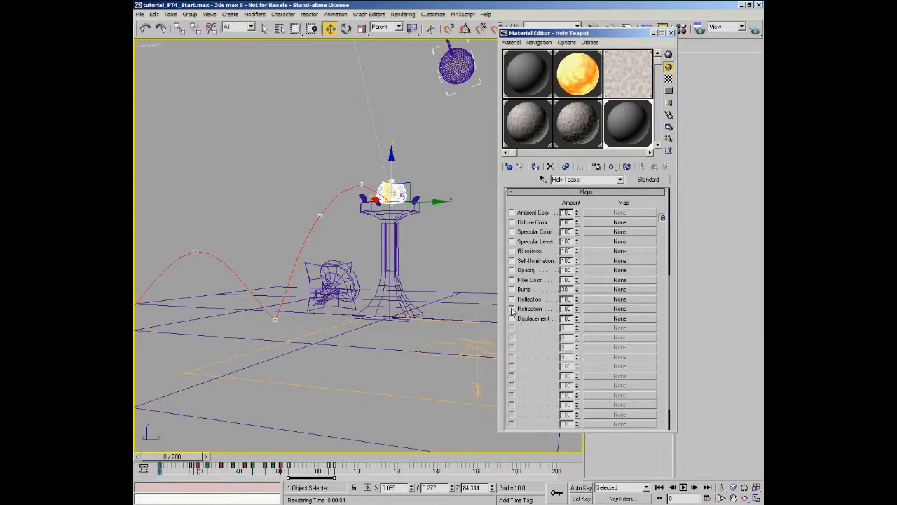
click(511, 299)
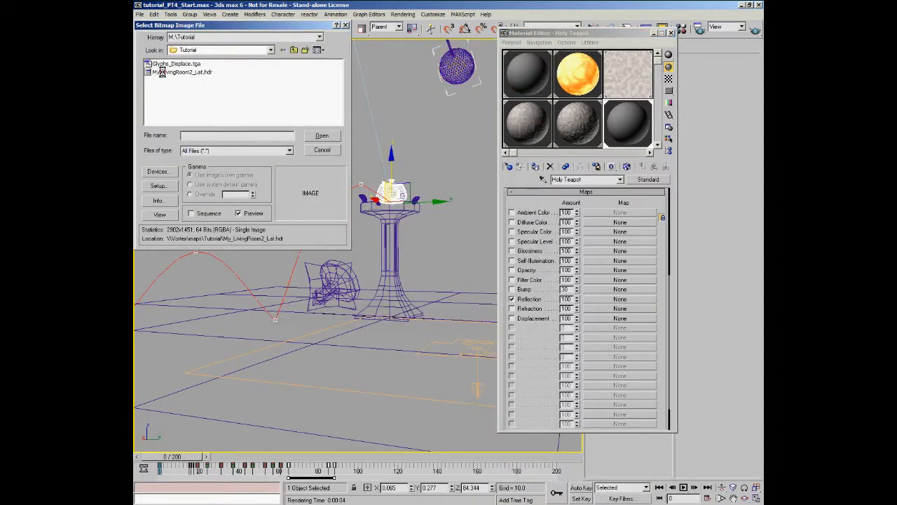
Step: Load My_LivingRoom2_Lat.hdr as the reflection bitmap
click(181, 72)
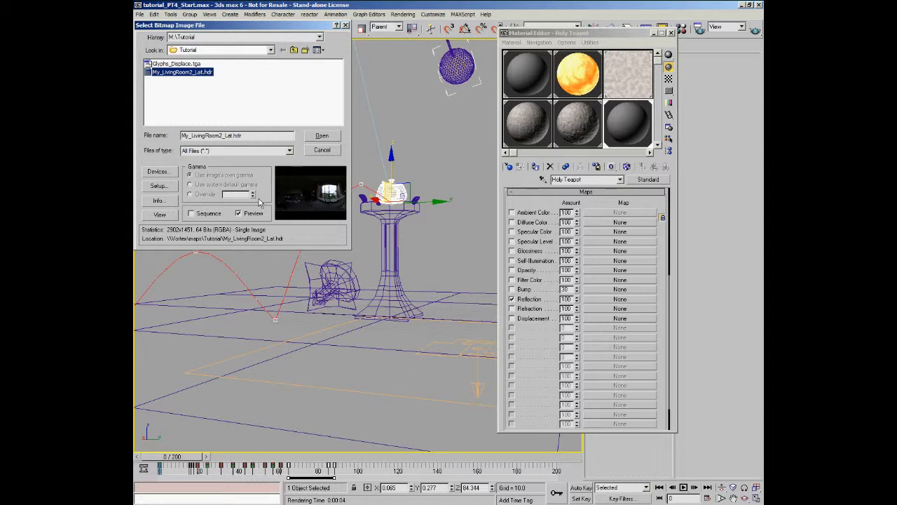
mouse_move(275, 202)
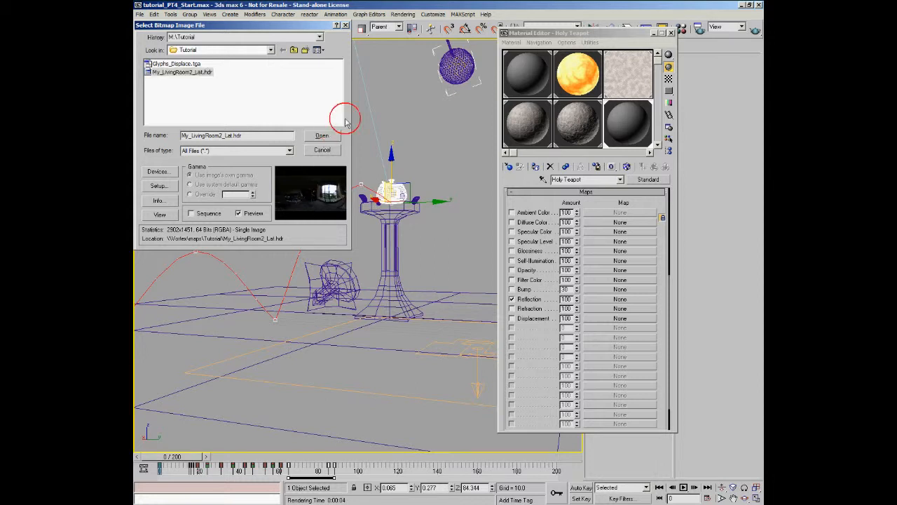
click(323, 134)
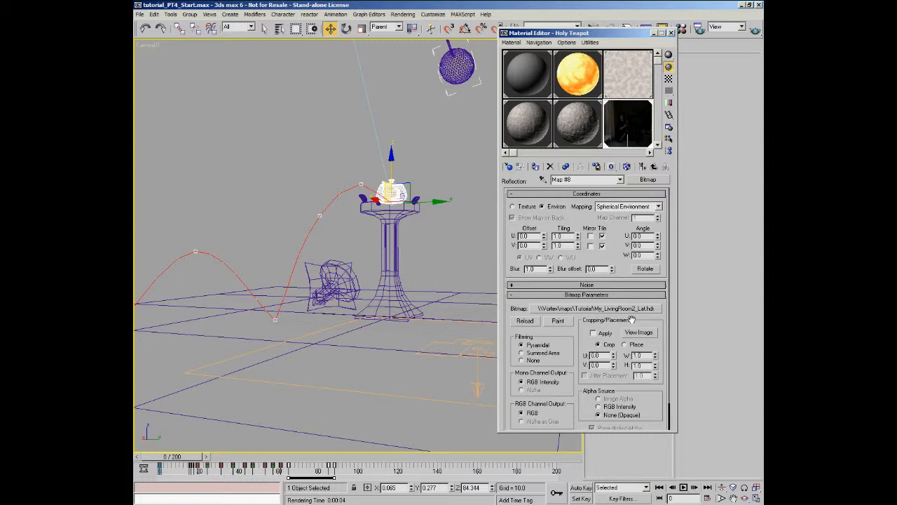
Step: Check the bitmap's Output rollout and return to the Holy Teapot material's top level
click(653, 165)
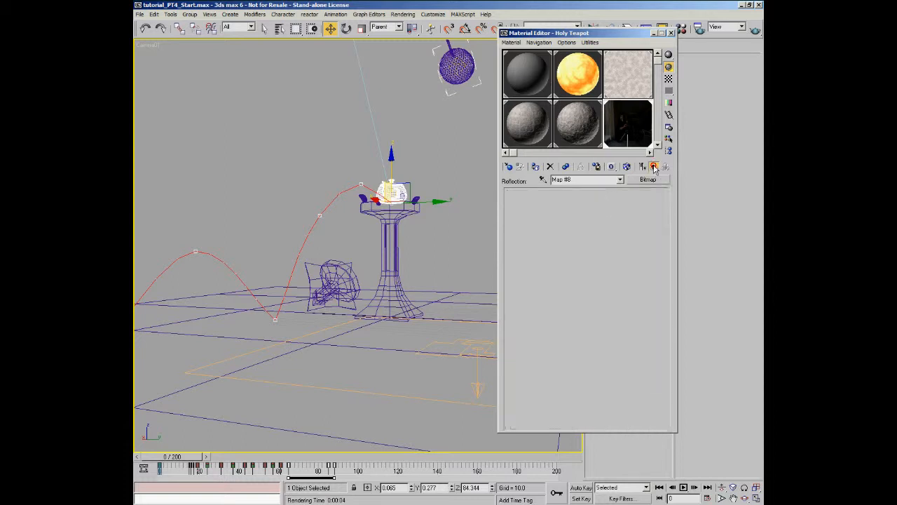
click(653, 167)
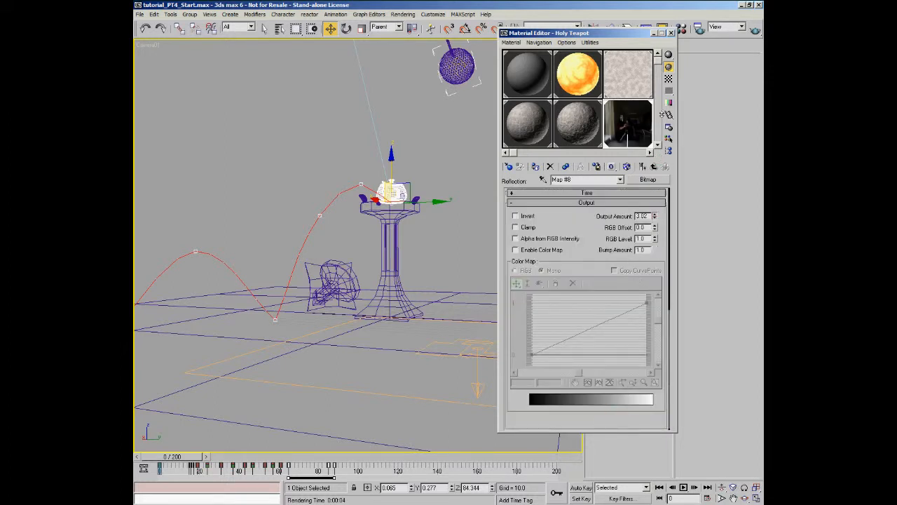
click(653, 165)
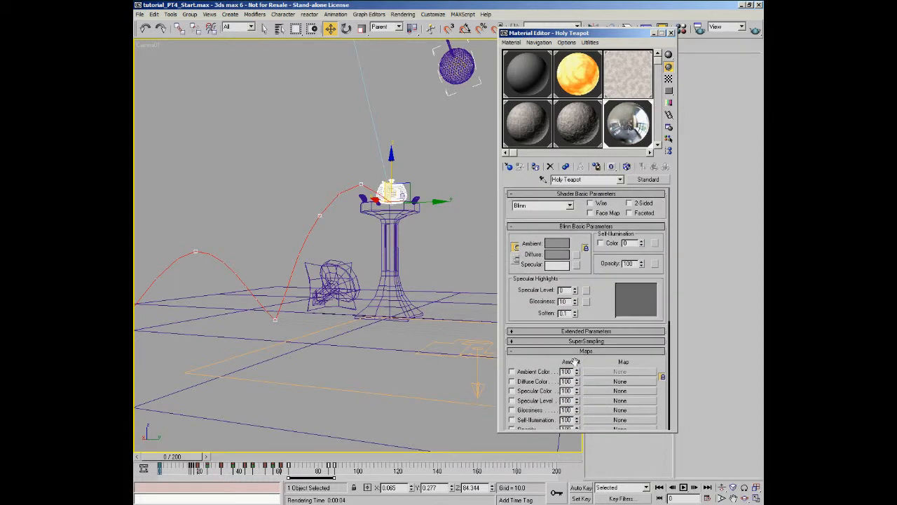
Step: Give Holy Teapot a warm brown diffuse colour with stronger highlights and test-render the camera view
click(557, 254)
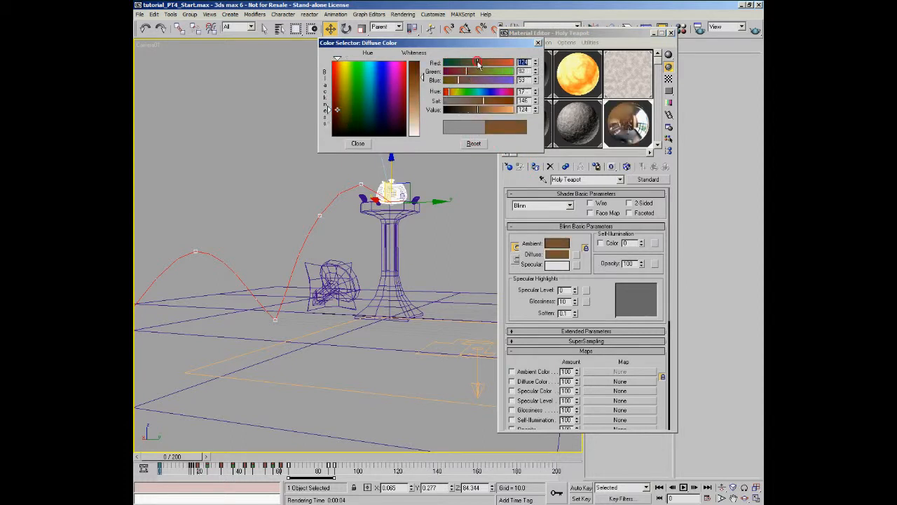
click(358, 143)
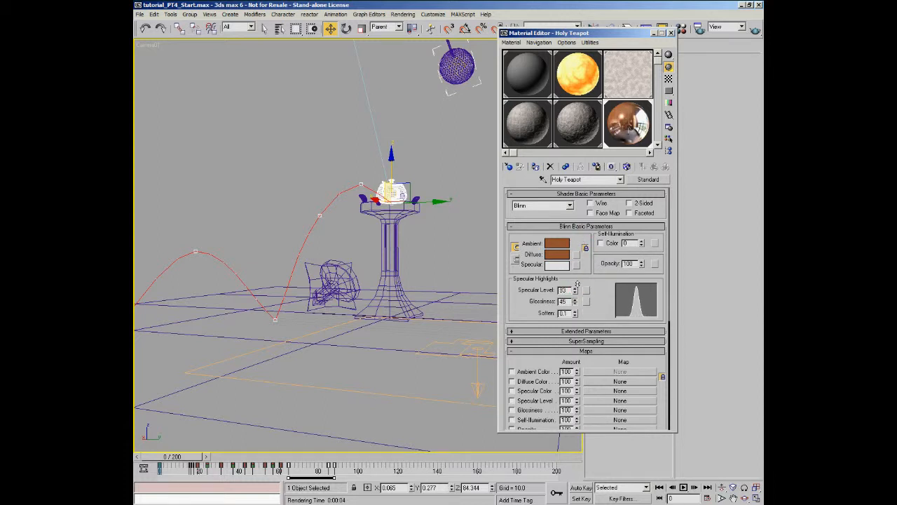
click(578, 303)
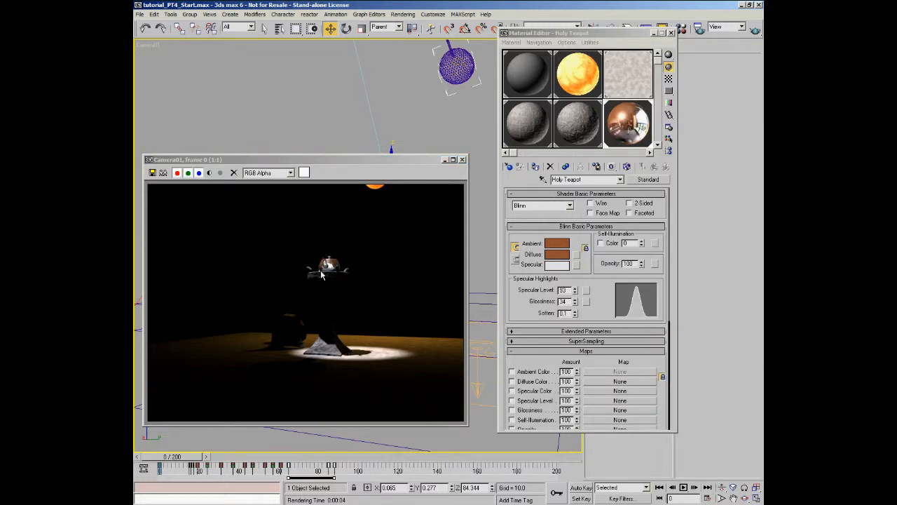
mouse_move(329, 268)
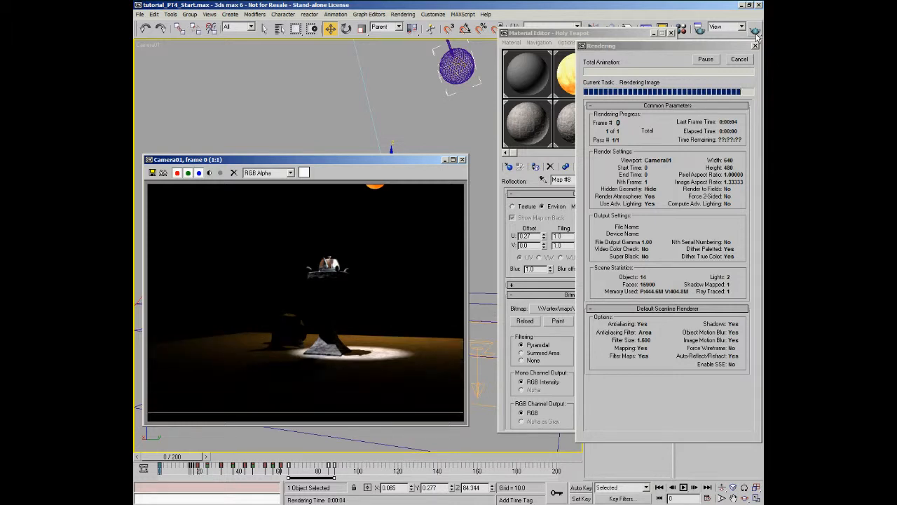
click(756, 33)
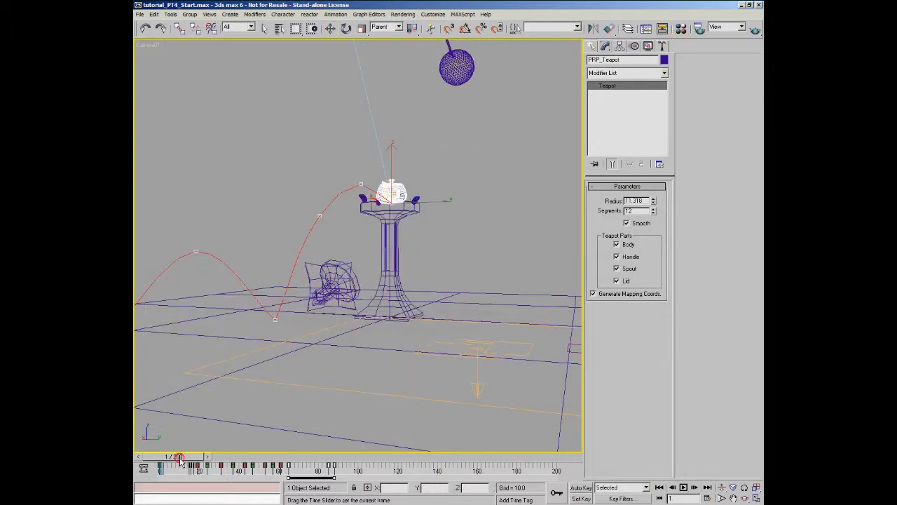
Step: Move the time slider to frame 19 for a render of the orb above the stand
drag(179, 457, 204, 457)
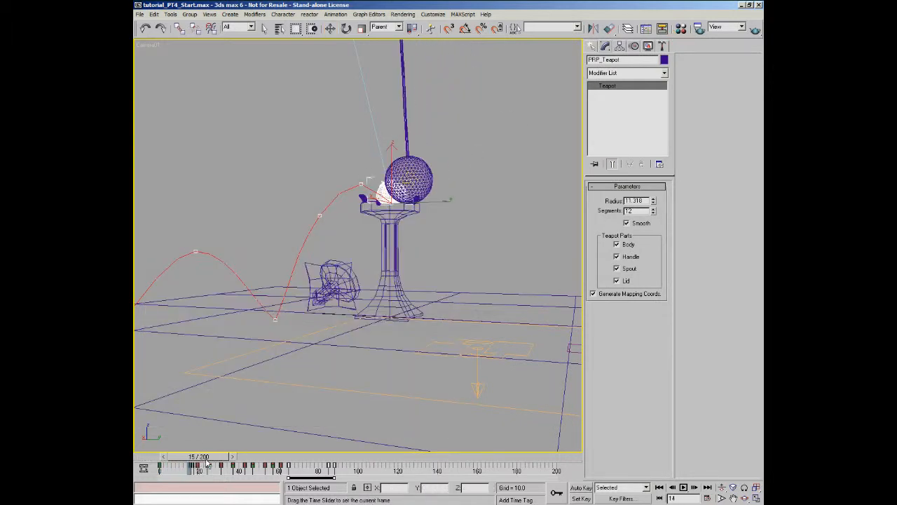
drag(207, 463, 213, 462)
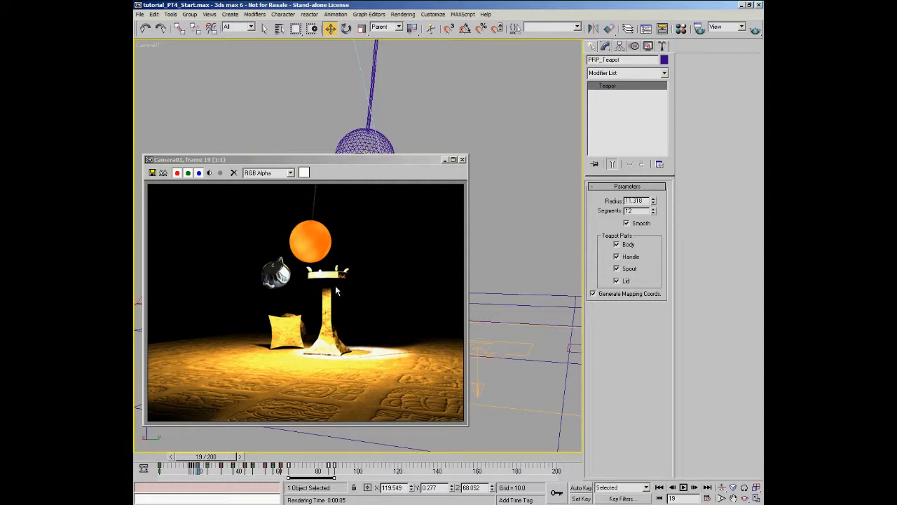
mouse_move(291, 329)
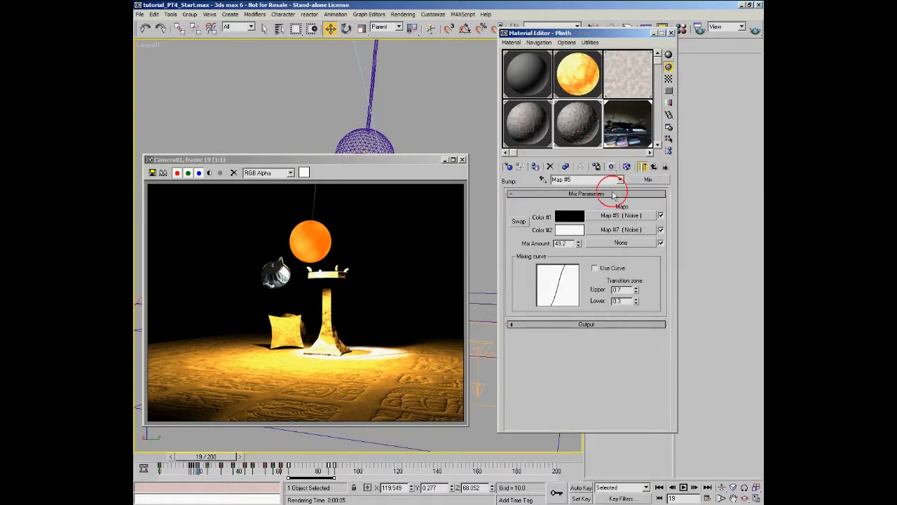
Step: Set the Plinth bump Mix map's Noise sizes to 1.3 and return to the parent material
click(620, 216)
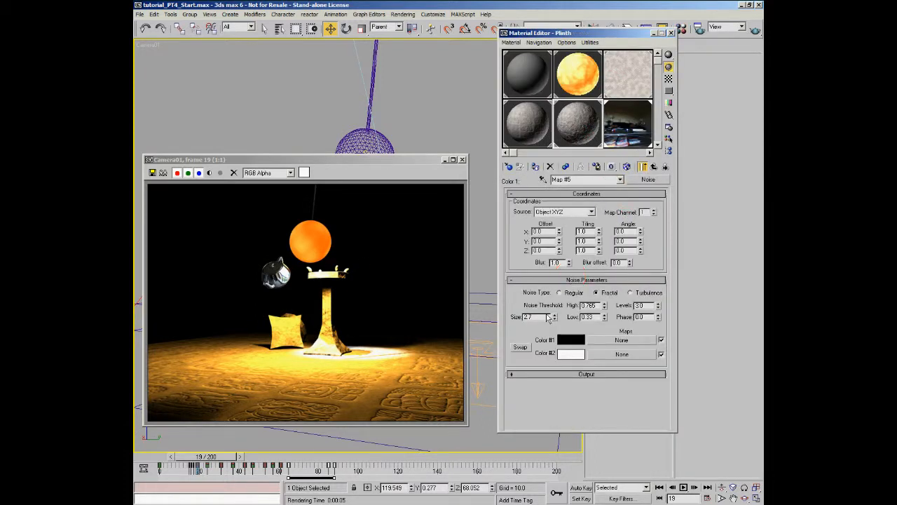
text(1.3)
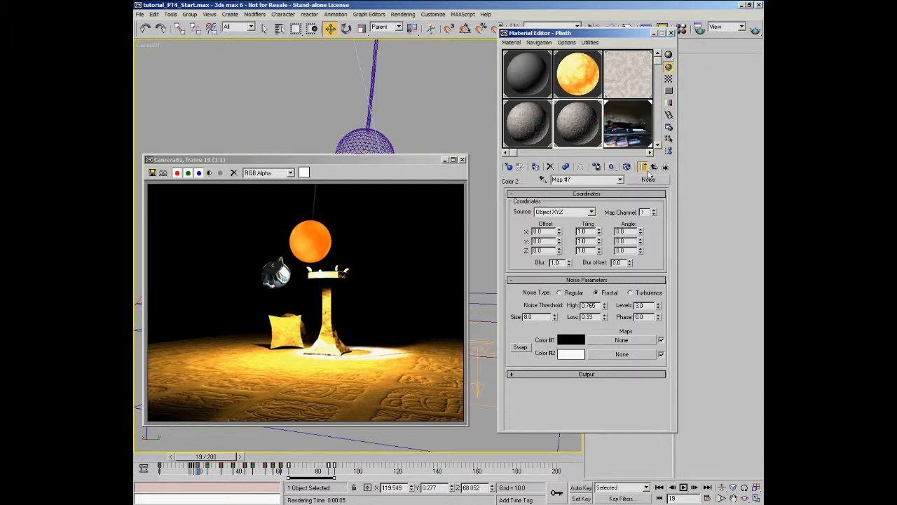
click(653, 166)
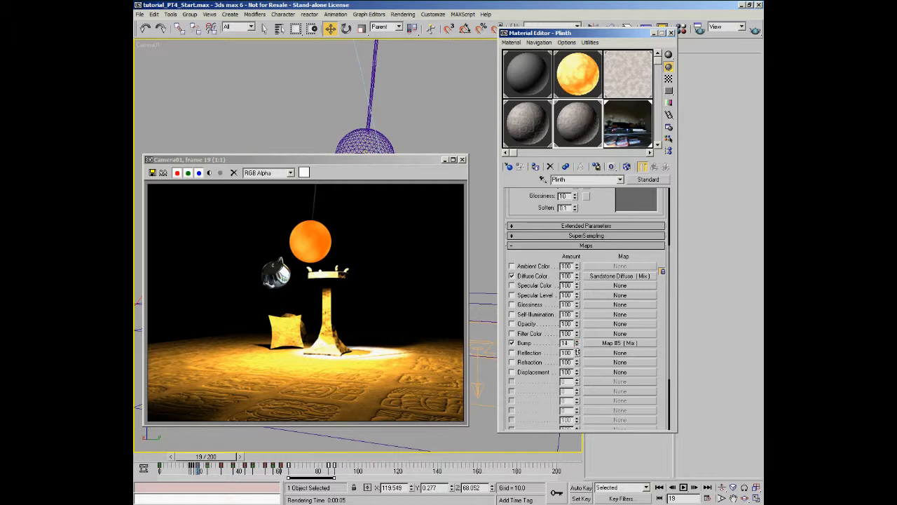
click(748, 28)
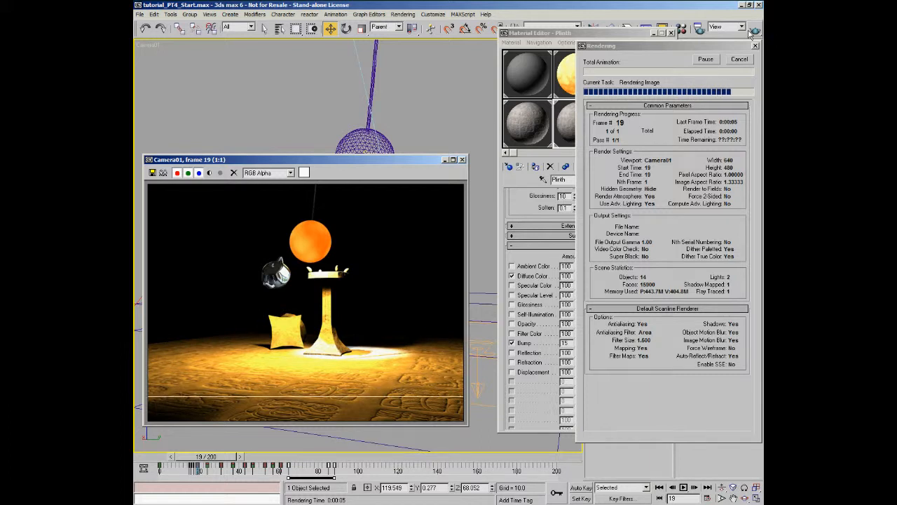
Step: Re-render the camera view at frame 19 to check the bump, then dismiss the frame
click(739, 59)
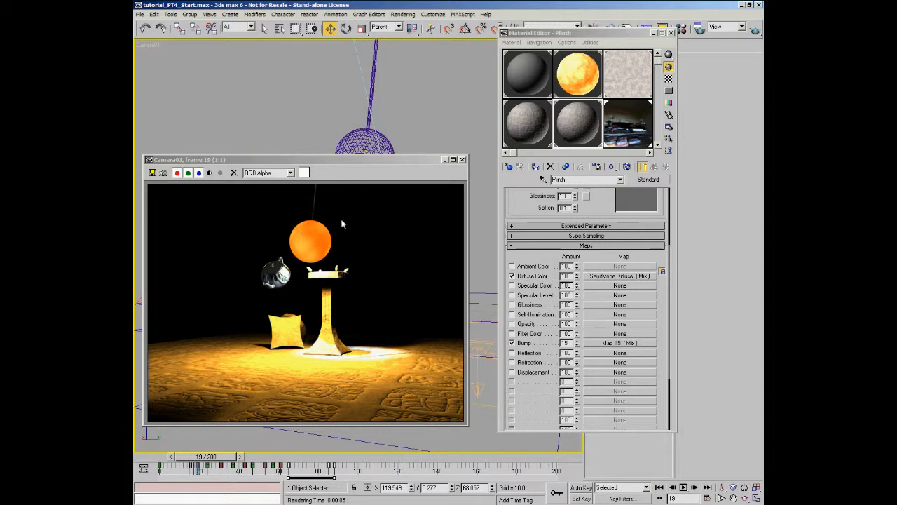
mouse_move(342, 233)
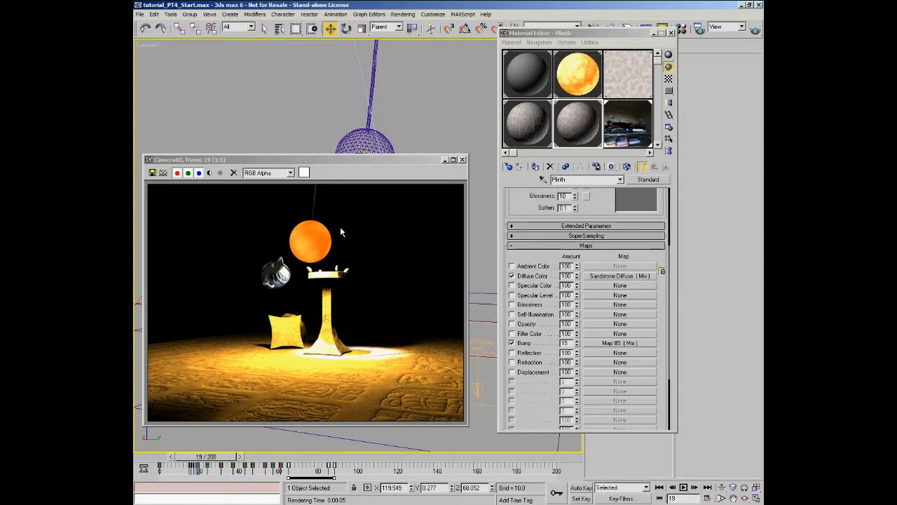
mouse_move(315, 353)
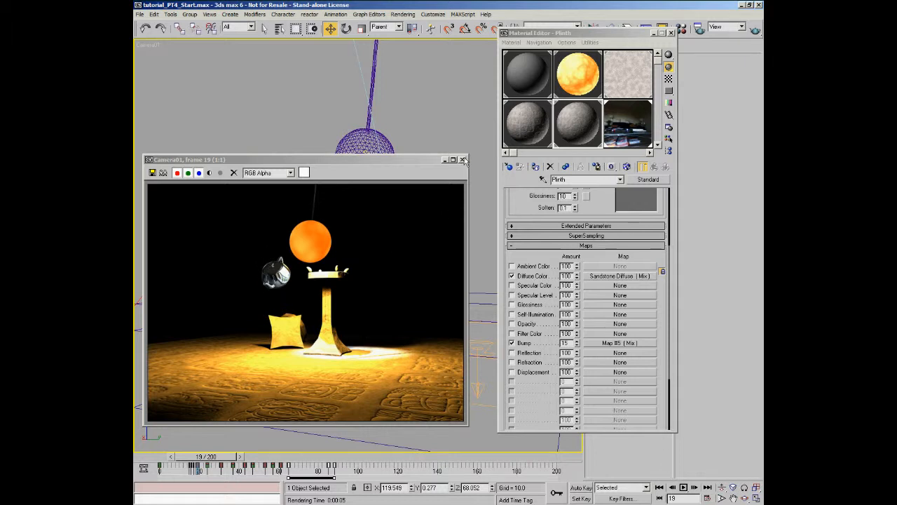
mouse_move(251, 250)
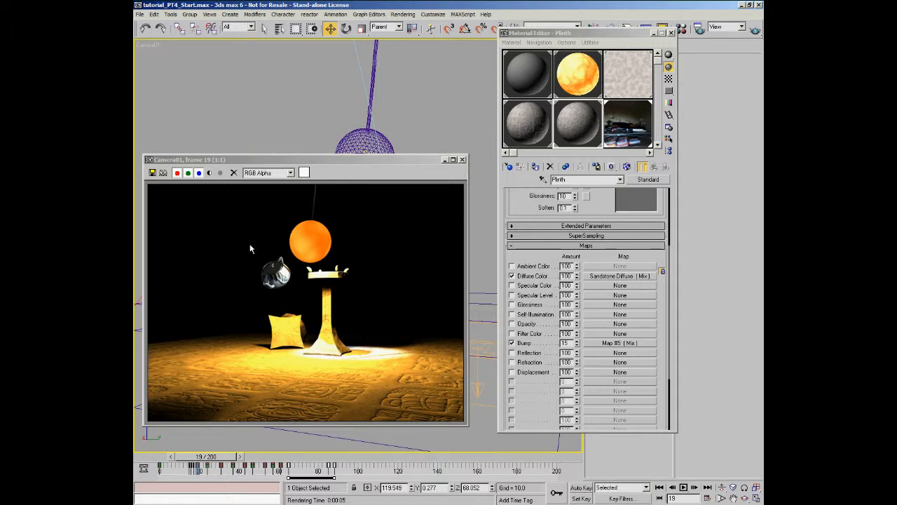
mouse_move(272, 284)
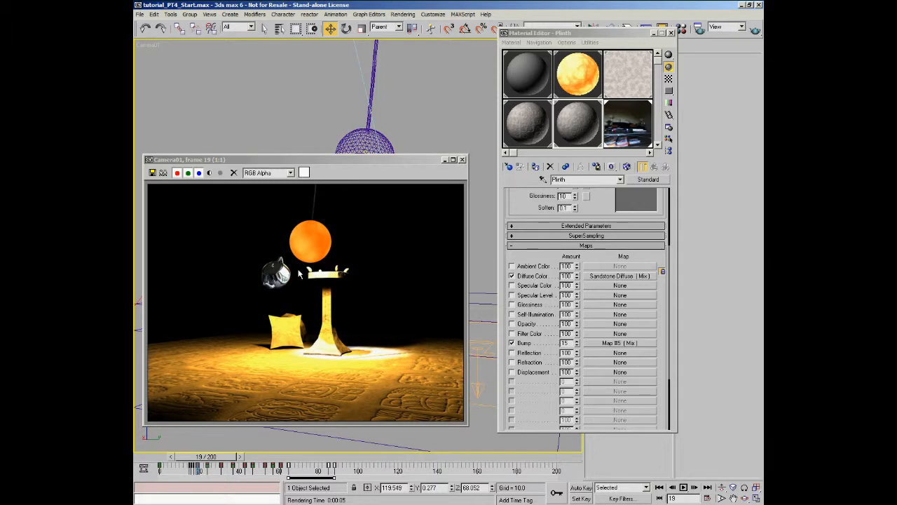
click(463, 160)
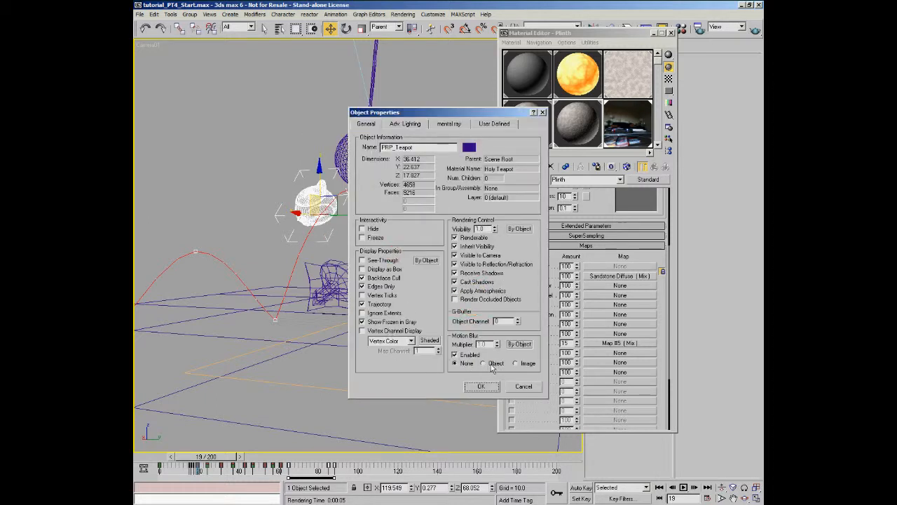
Step: Enable image motion blur in the teapot's object properties and apply them
click(517, 363)
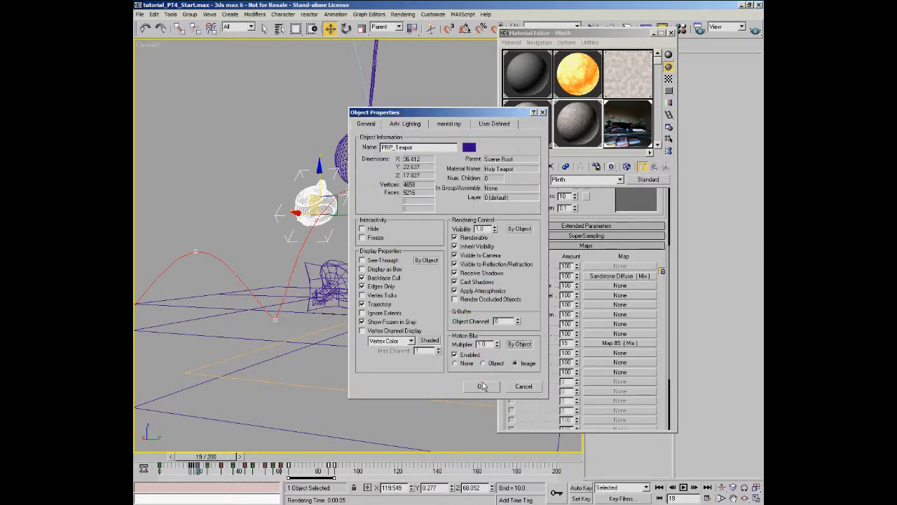
click(483, 387)
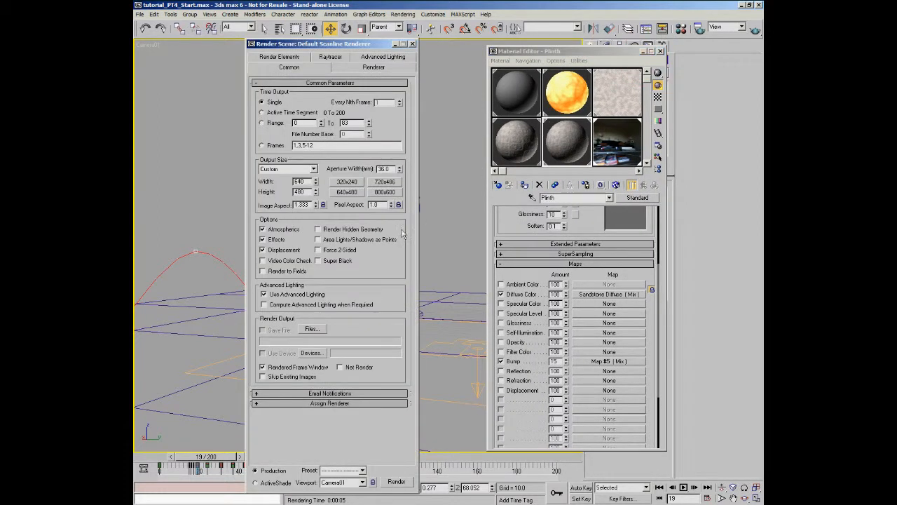
click(373, 67)
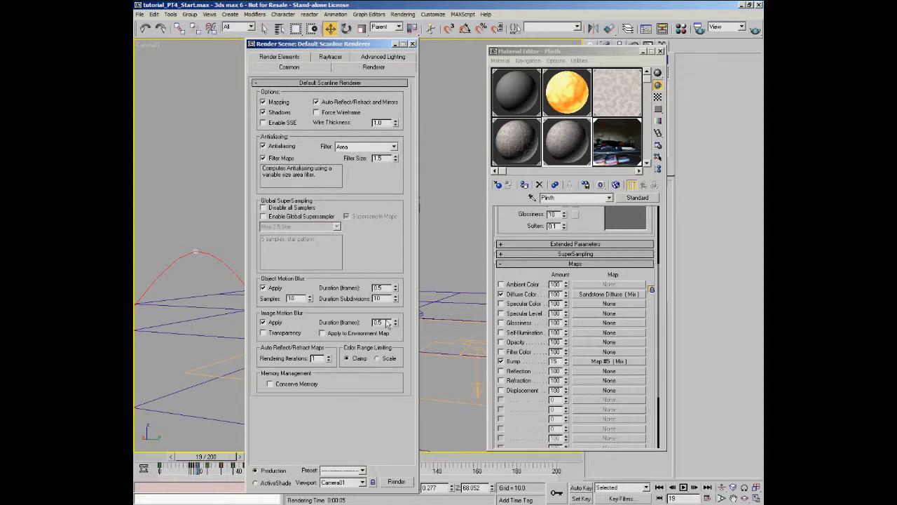
Step: Render Camera01 at frame 19 showing the blurred teapot, then close the frame window
click(396, 481)
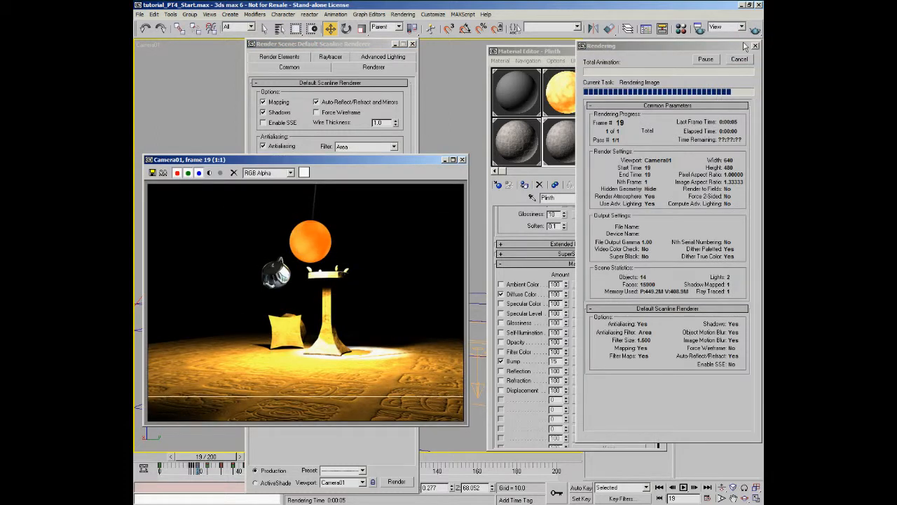
click(739, 59)
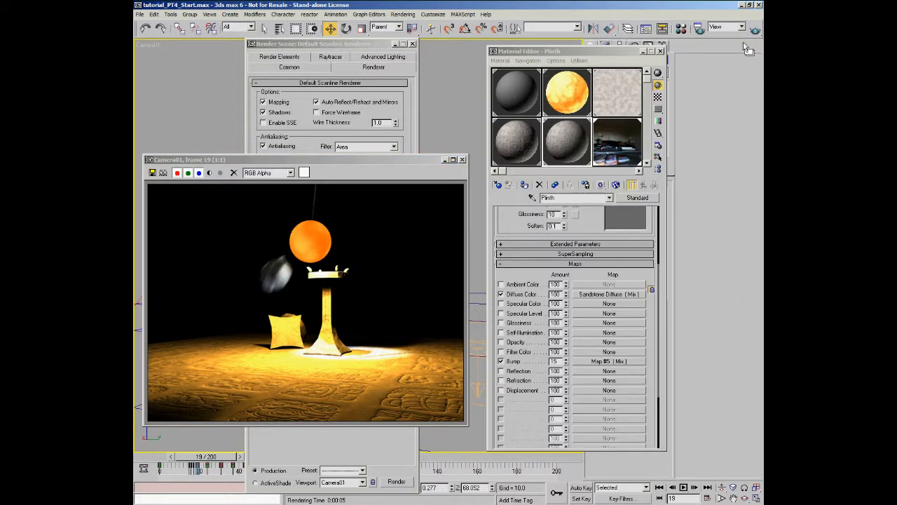
mouse_move(329, 262)
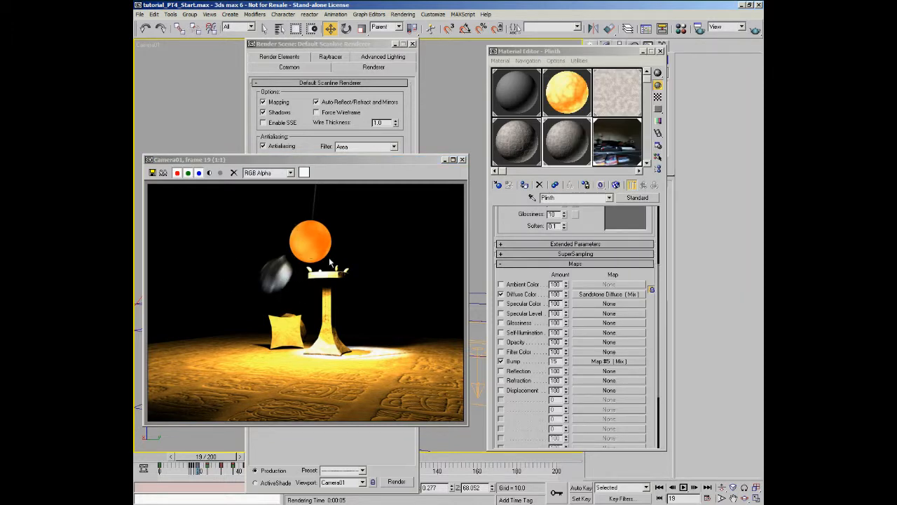
click(463, 160)
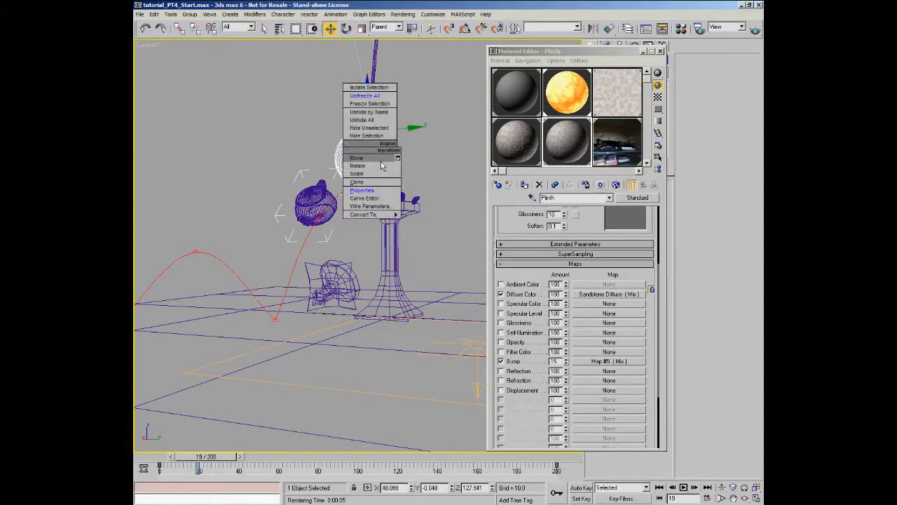
Step: Enable motion blur in the particle flow object's properties, apply, and deselect
click(361, 191)
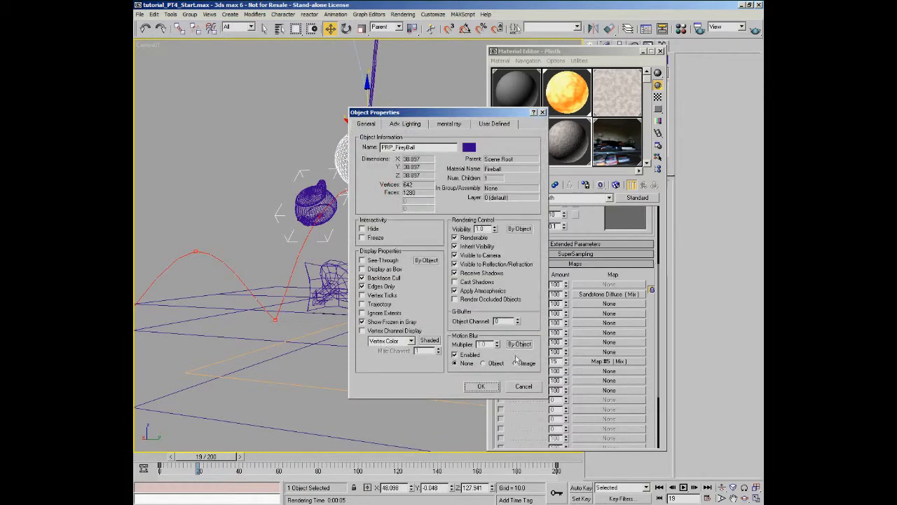
click(481, 387)
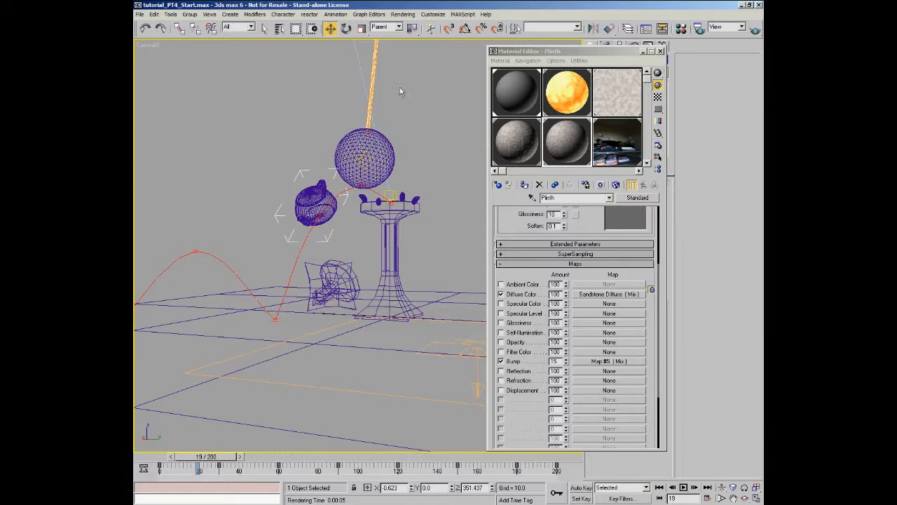
click(378, 96)
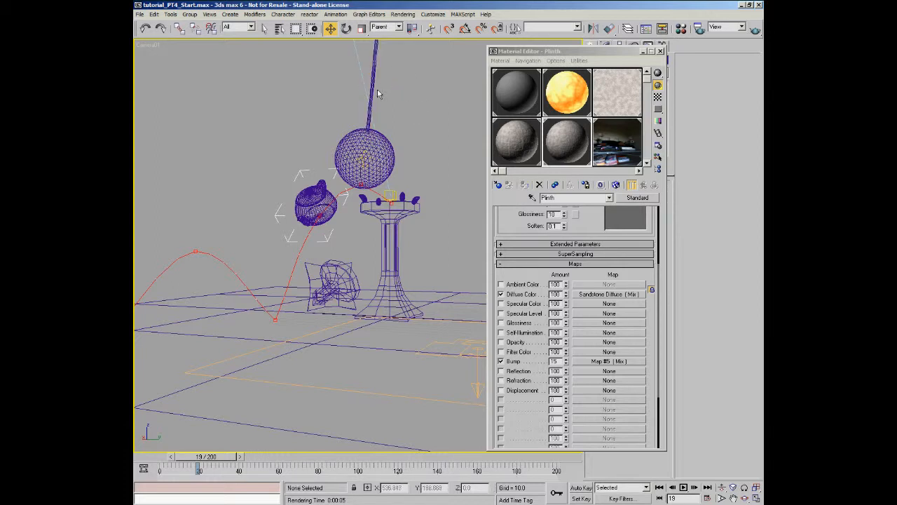
mouse_move(387, 91)
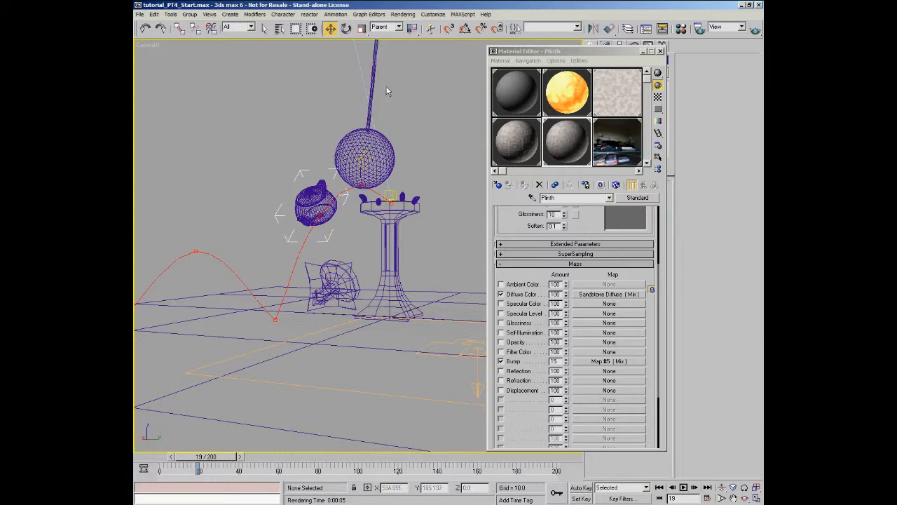
mouse_move(446, 111)
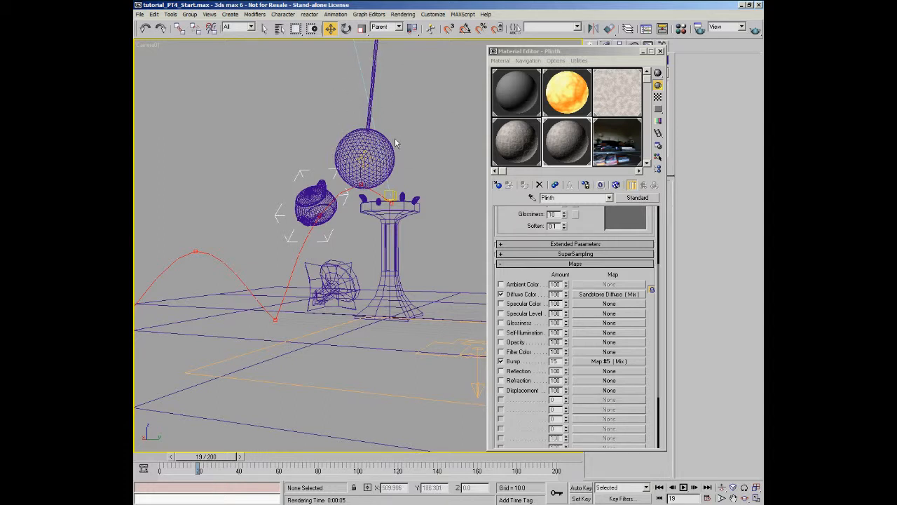
mouse_move(404, 106)
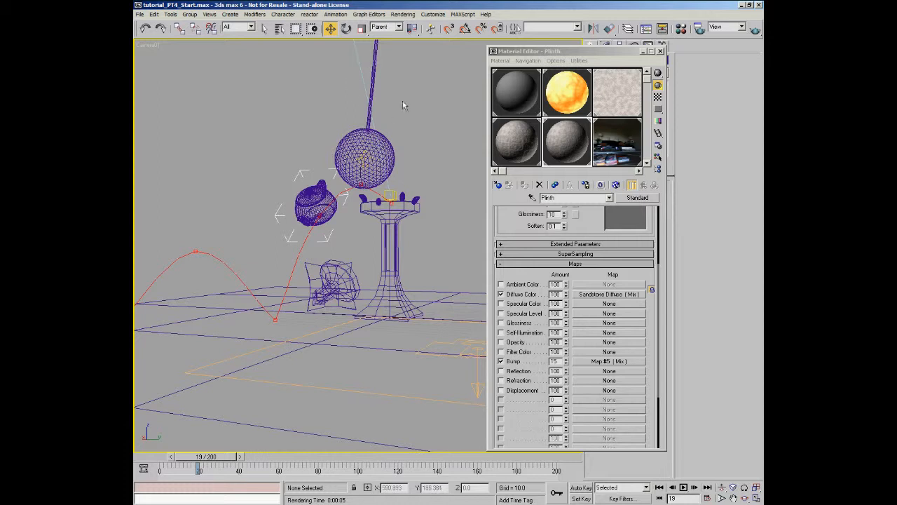
mouse_move(324, 154)
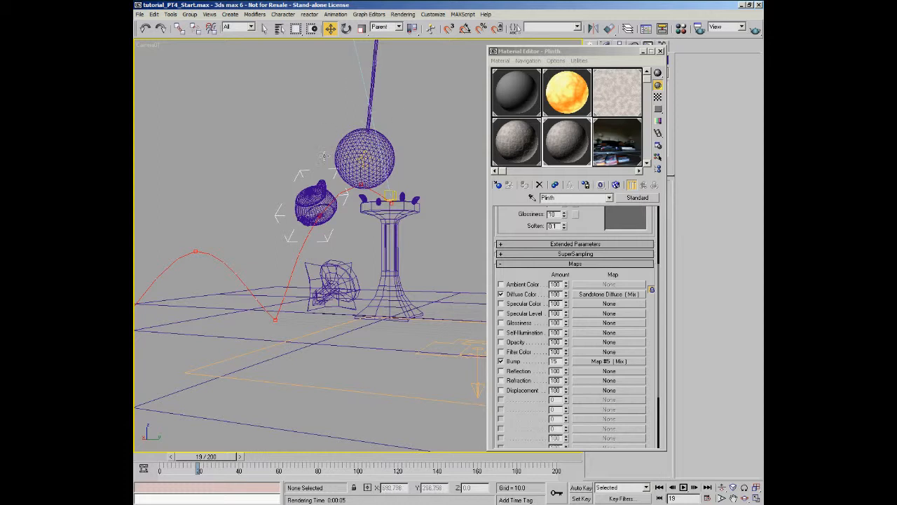
mouse_move(344, 140)
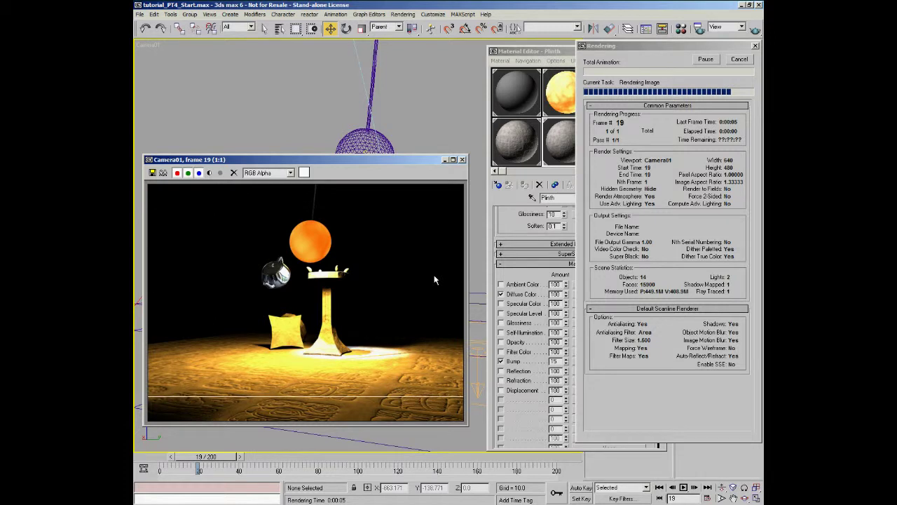
click(741, 58)
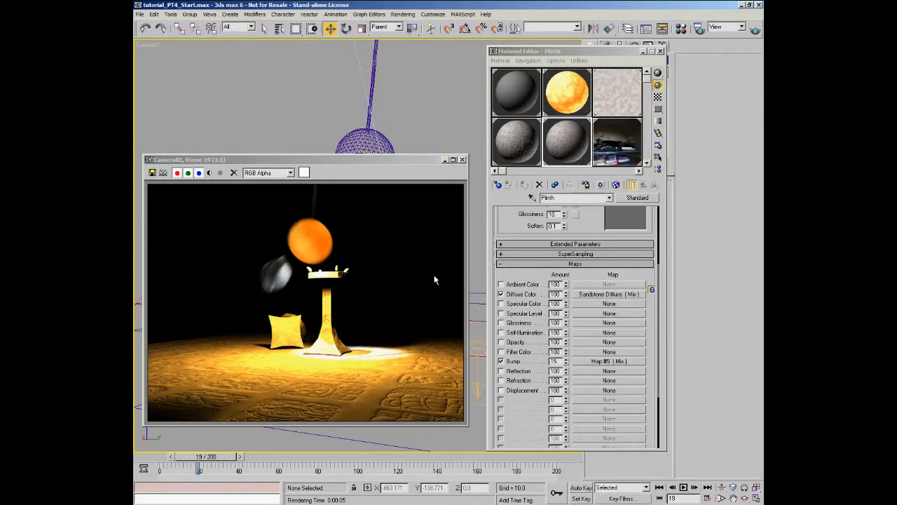
mouse_move(328, 214)
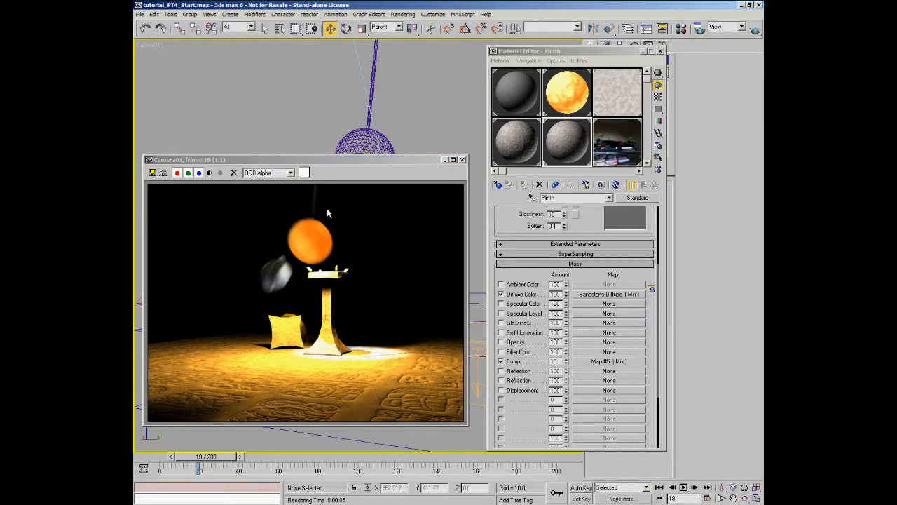
mouse_move(283, 272)
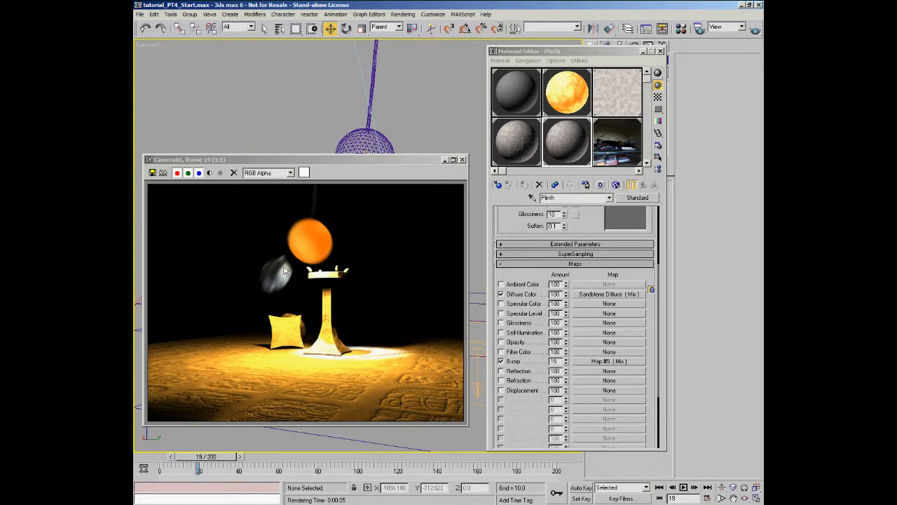
mouse_move(418, 224)
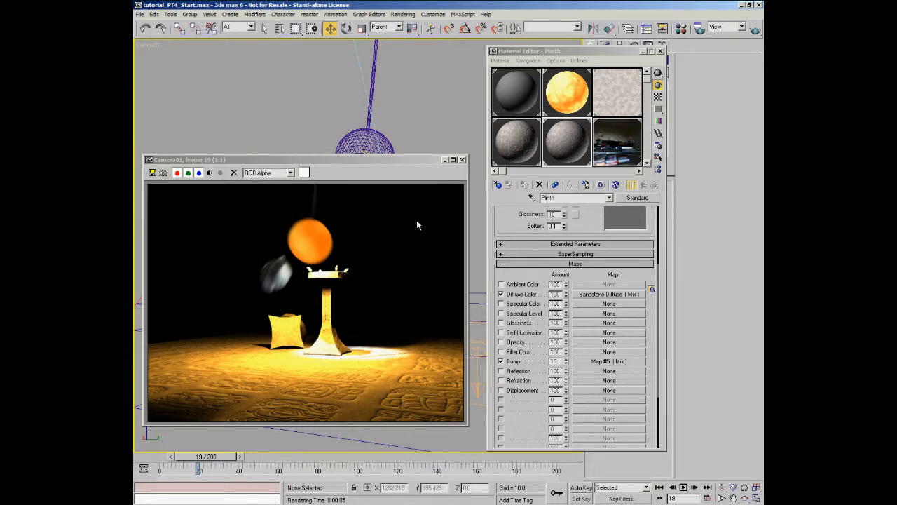
mouse_move(462, 163)
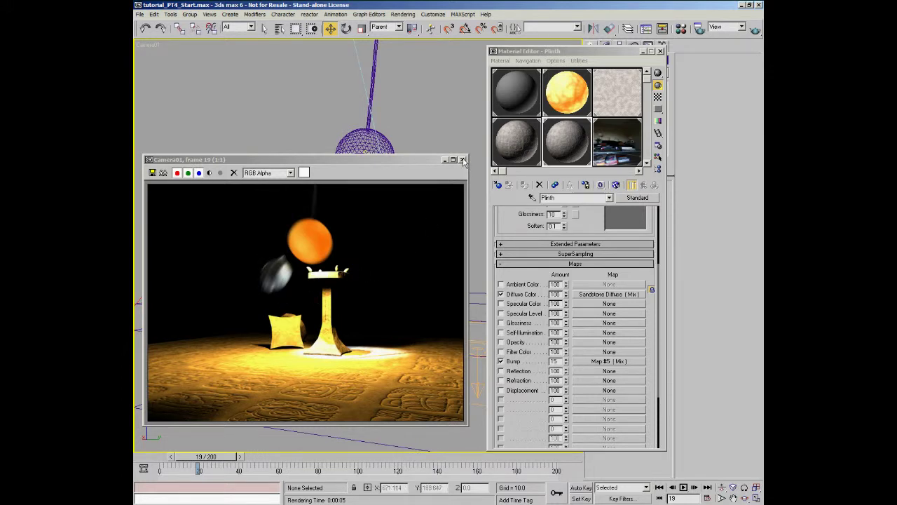
mouse_move(463, 159)
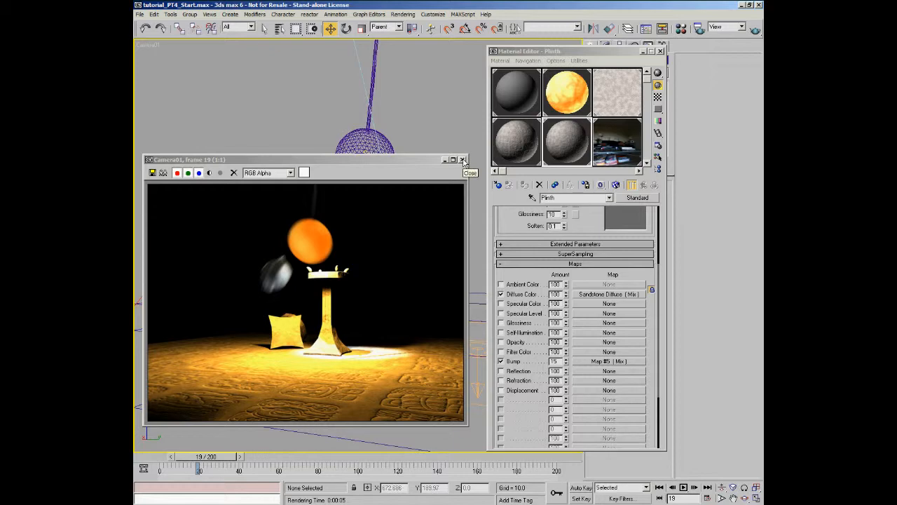
click(470, 172)
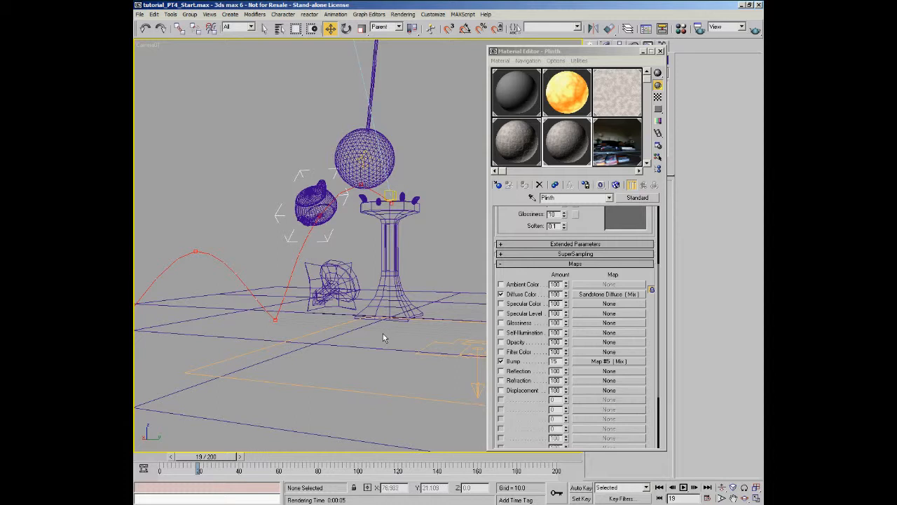
mouse_move(436, 264)
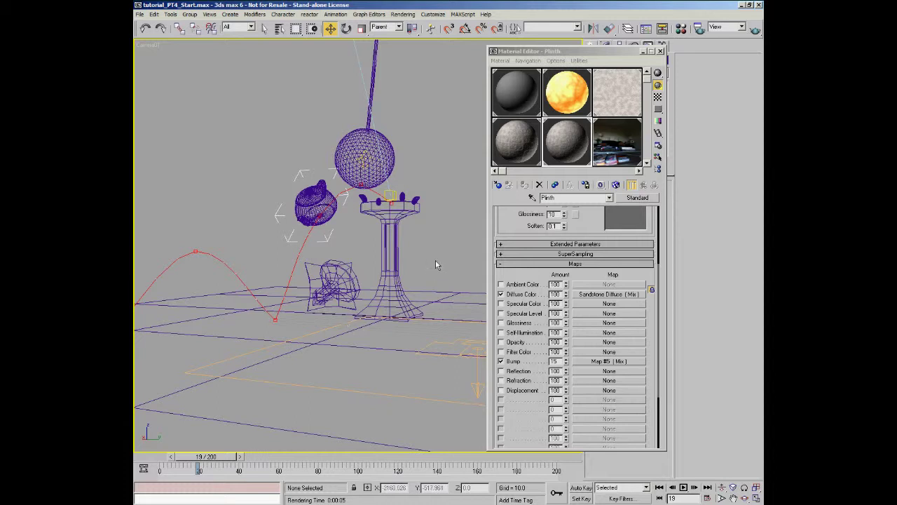
mouse_move(429, 180)
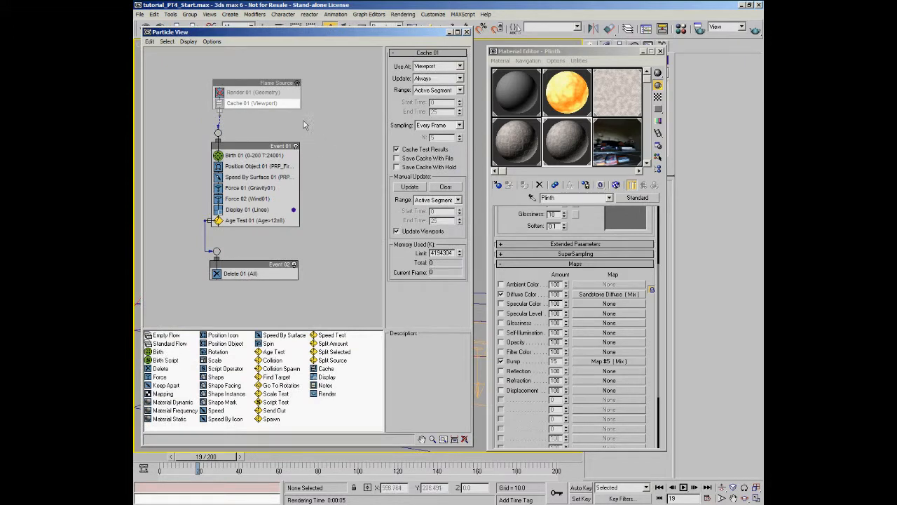
Step: Scroll the particle event graph to view the fireball's operators
scroll(up, 3)
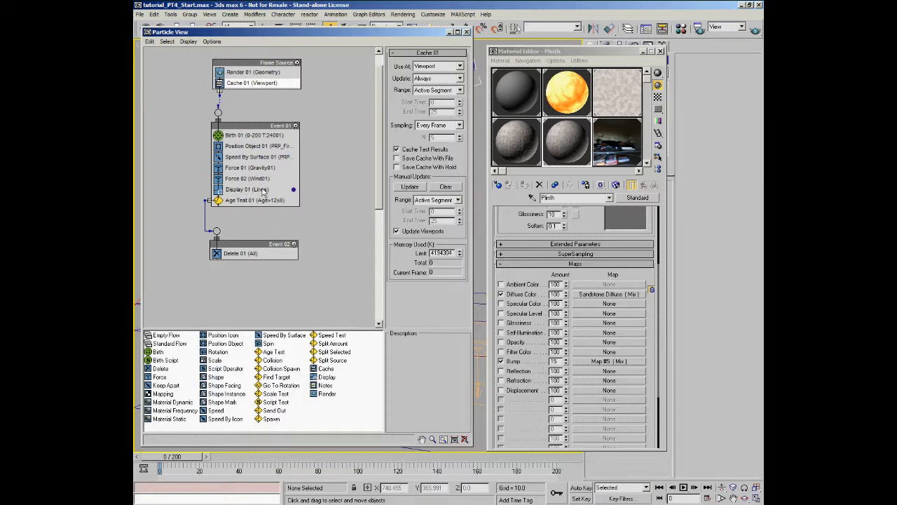
mouse_move(222, 266)
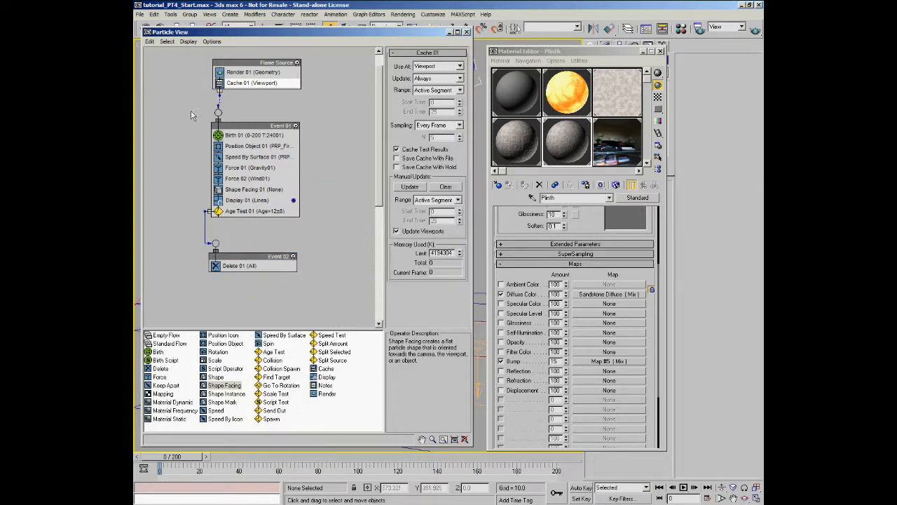
Step: Set Shape Facing 01's Look At object to Camera01, filtering the pick list to cameras
click(254, 189)
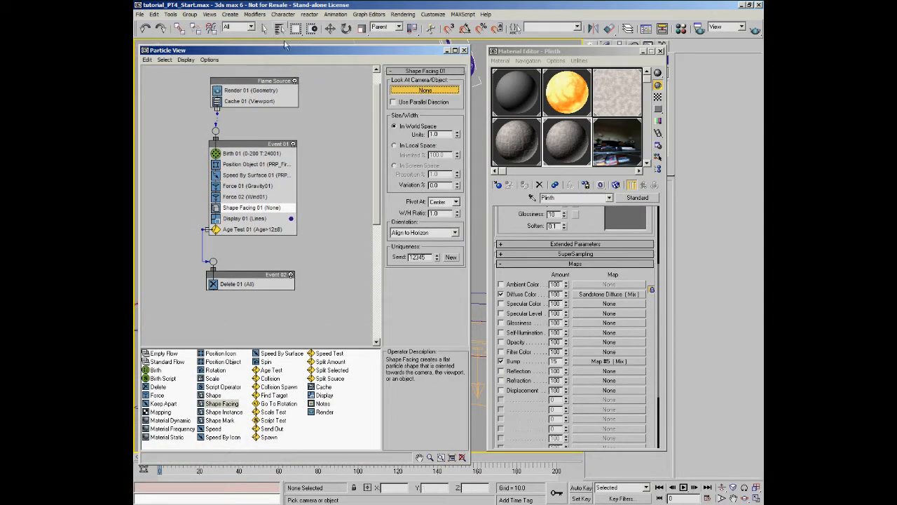
click(423, 89)
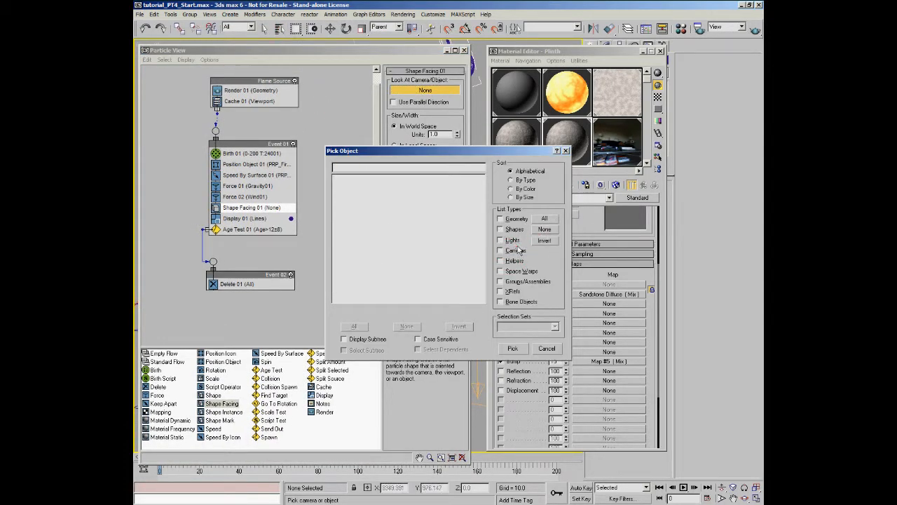
click(501, 250)
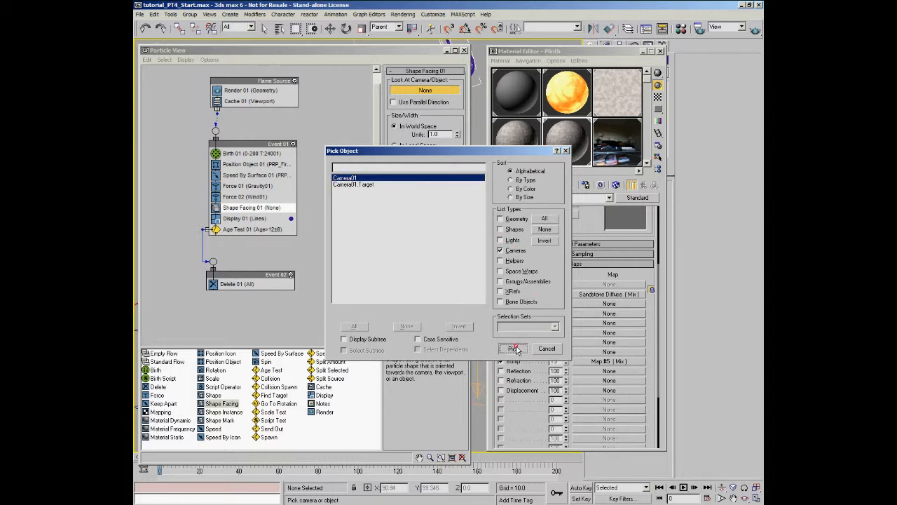
click(510, 348)
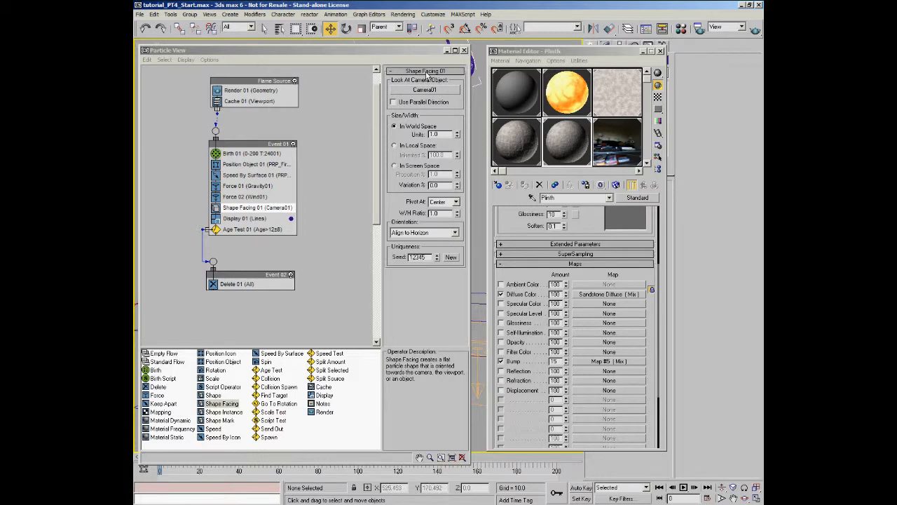
click(464, 51)
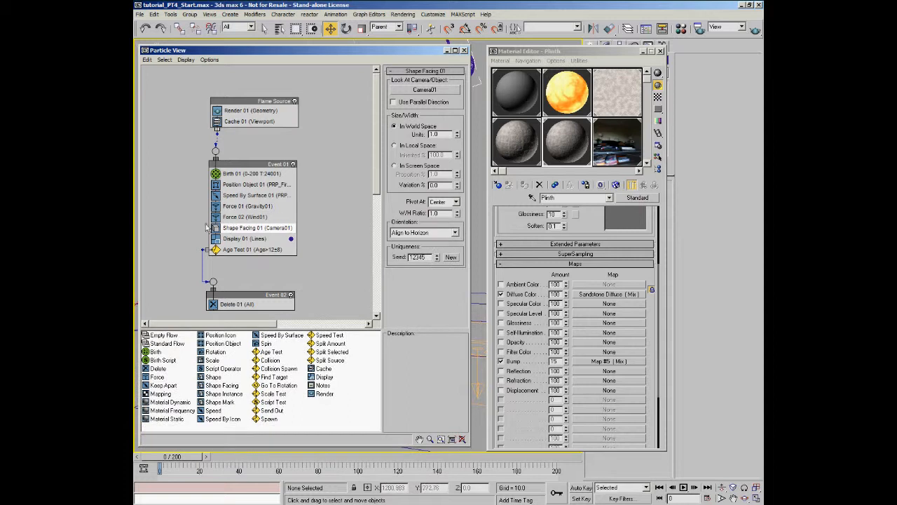
Step: Set Display 01's particle type to Geometry
click(244, 238)
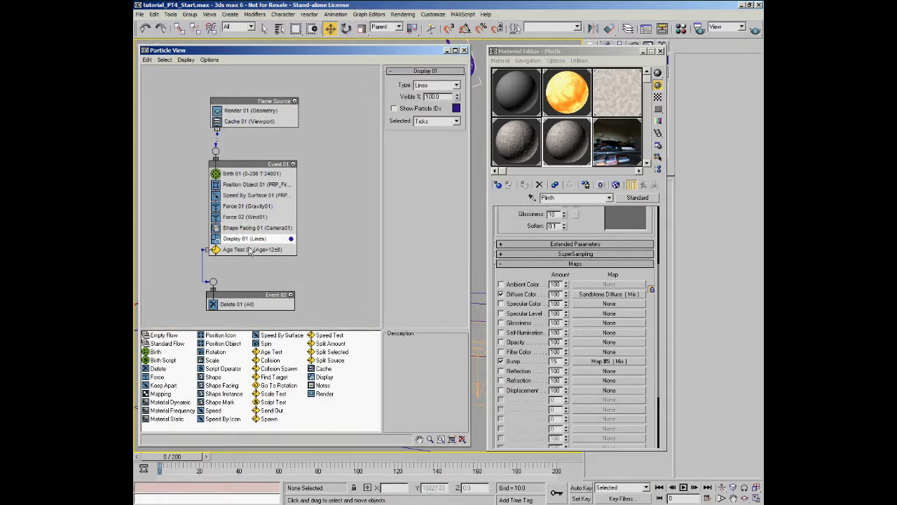
click(457, 86)
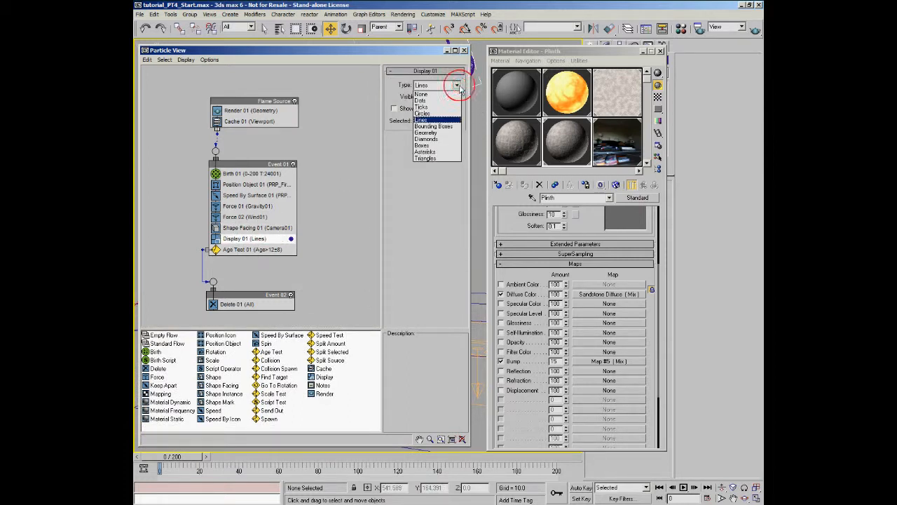
click(426, 132)
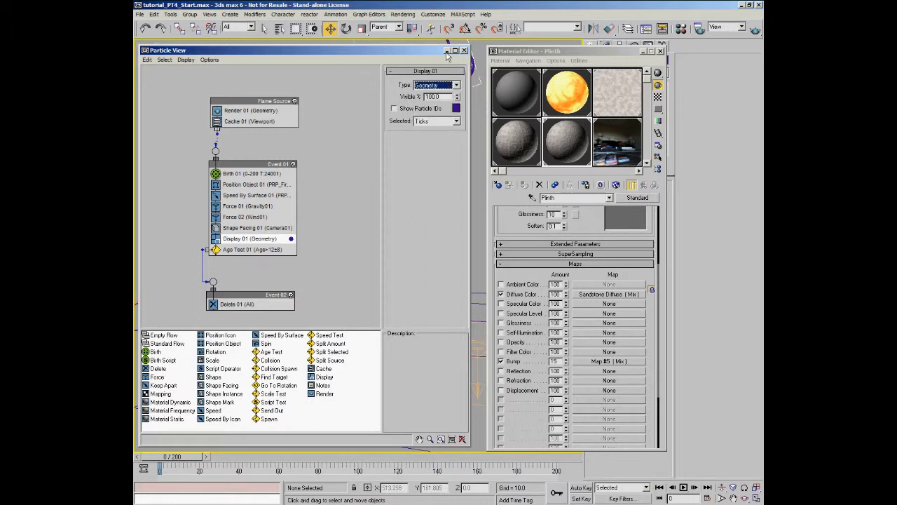
Step: Close Particle View, play and stop the animation to see particles spraying from the sphere
click(464, 50)
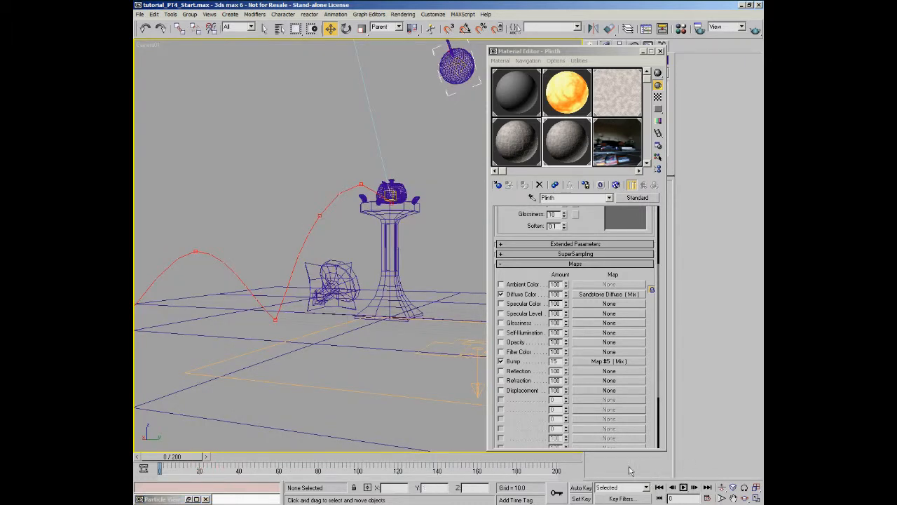
click(683, 488)
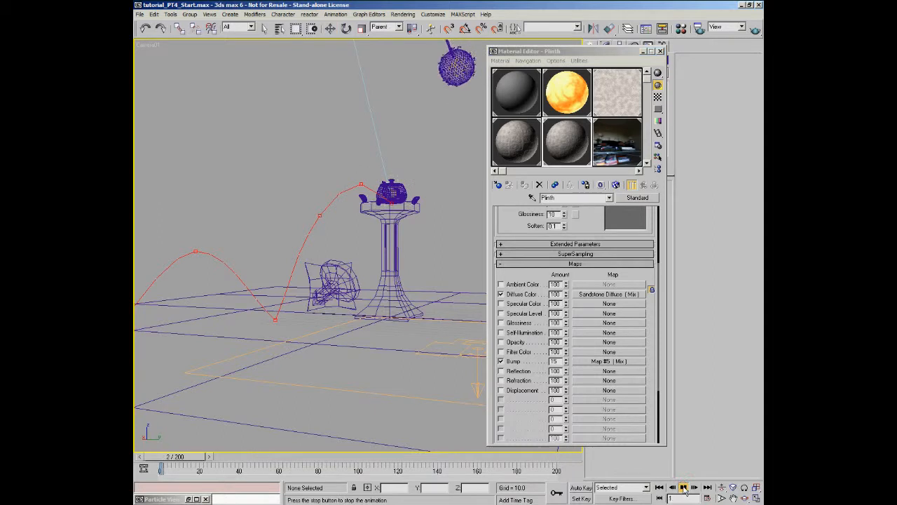
click(685, 488)
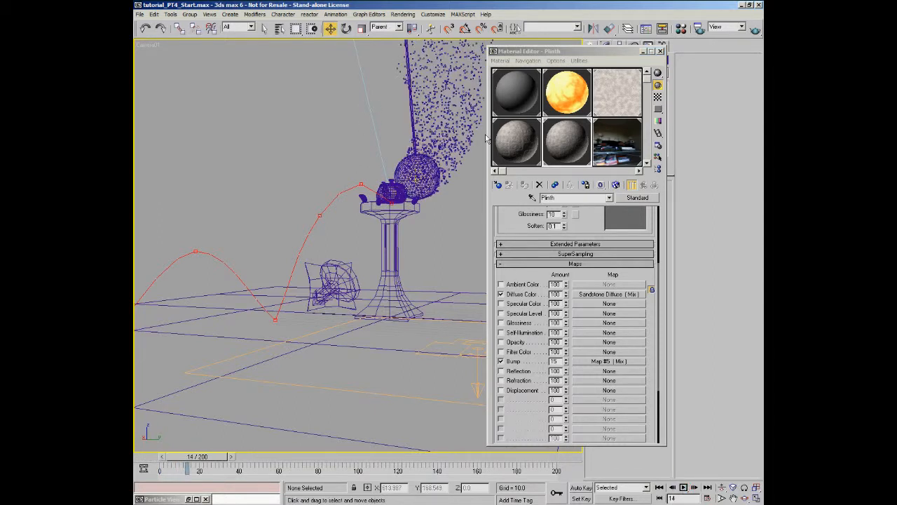
mouse_move(420, 244)
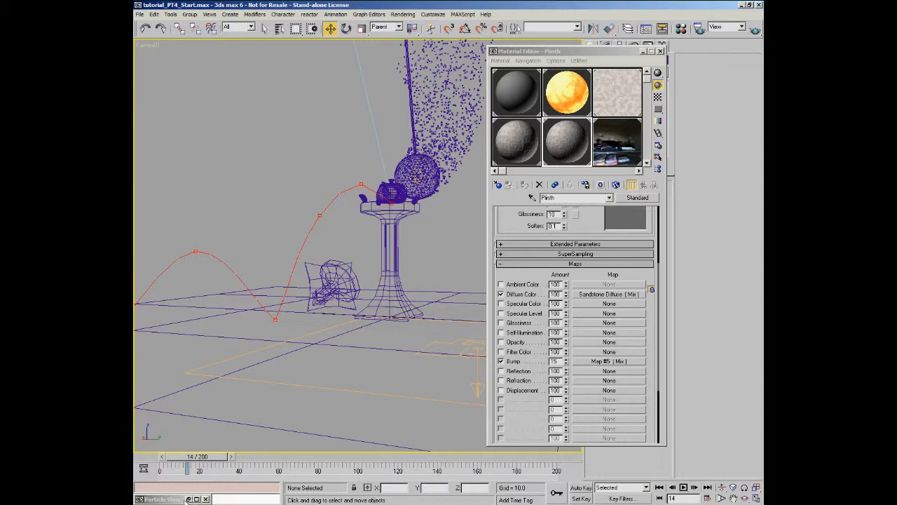
click(163, 500)
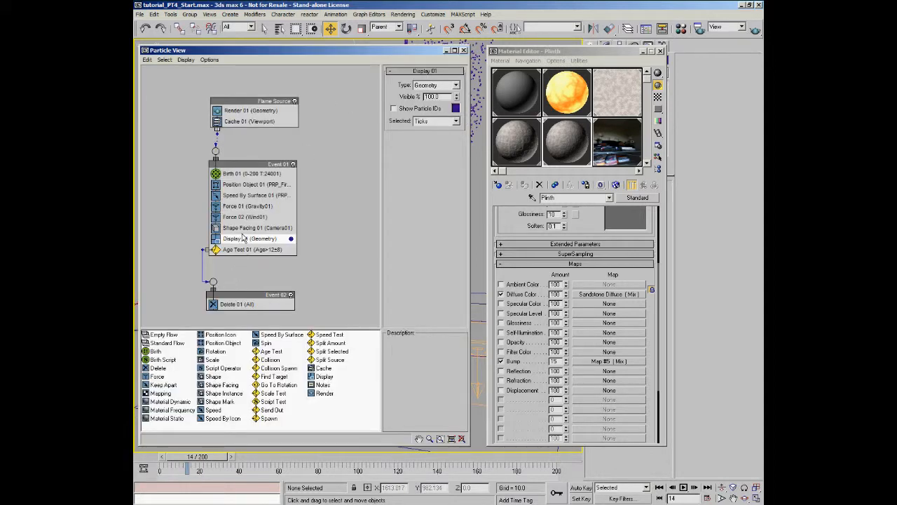
Step: Switch Shape Facing 01 to In Screen Space sizing and edit its Proportion value
click(258, 227)
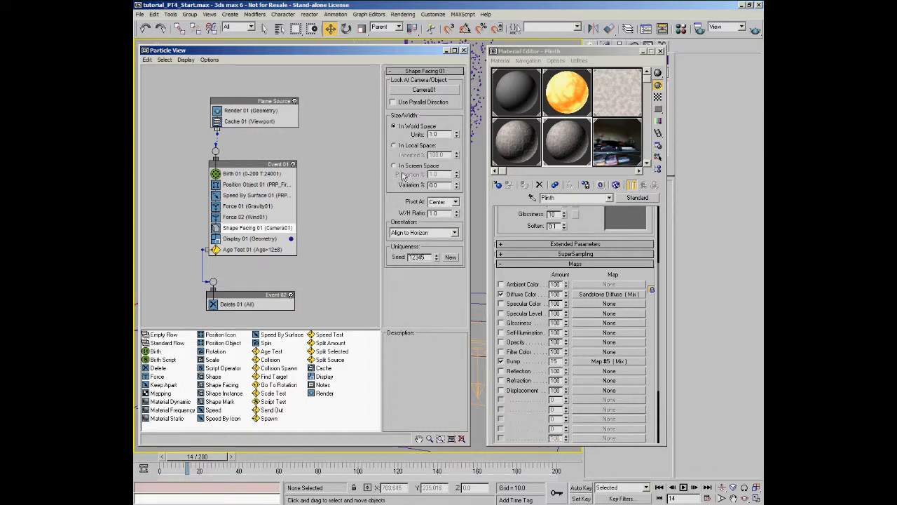
click(393, 166)
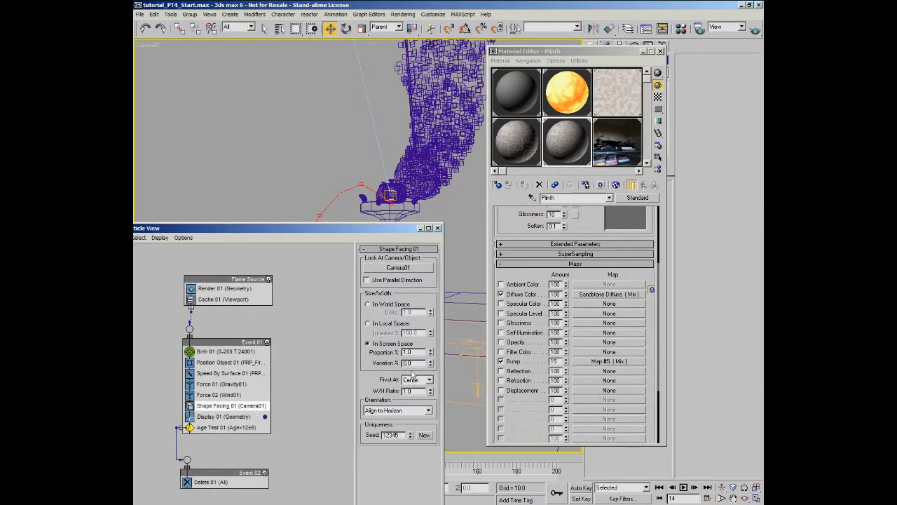
triple_click(405, 352)
text(2)
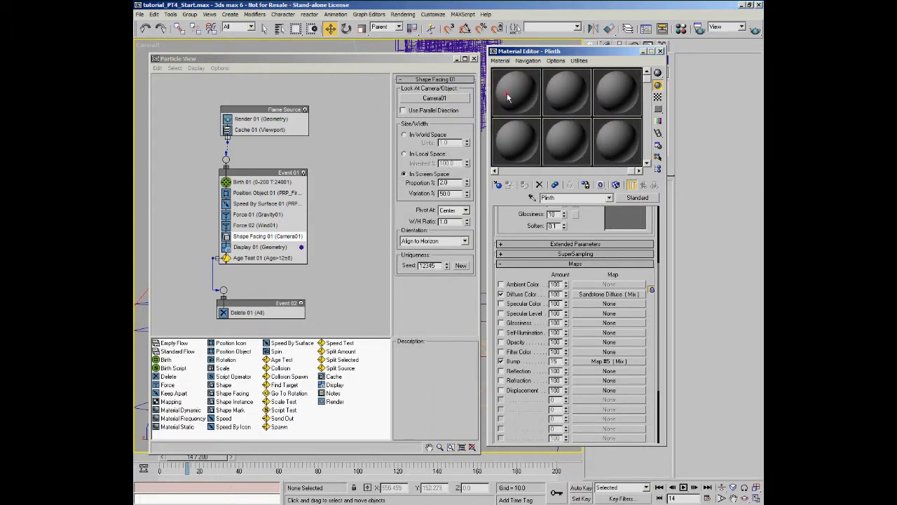
Step: Name the first material slot 'Flame', give it an orange diffuse colour, and expand Maps
click(516, 91)
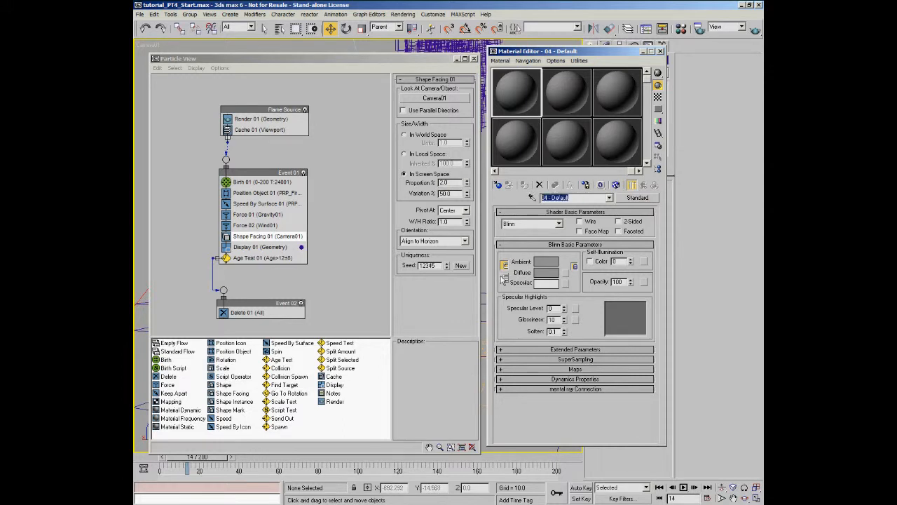
text(Flame)
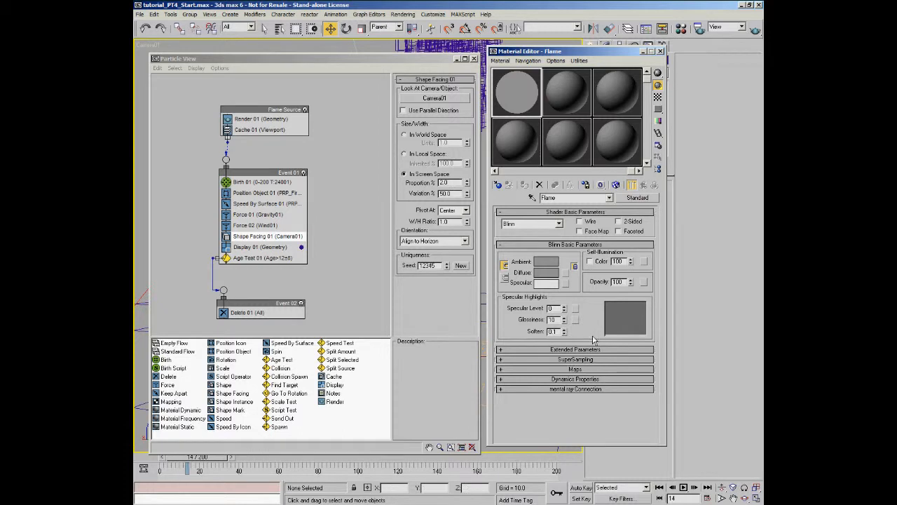
click(547, 272)
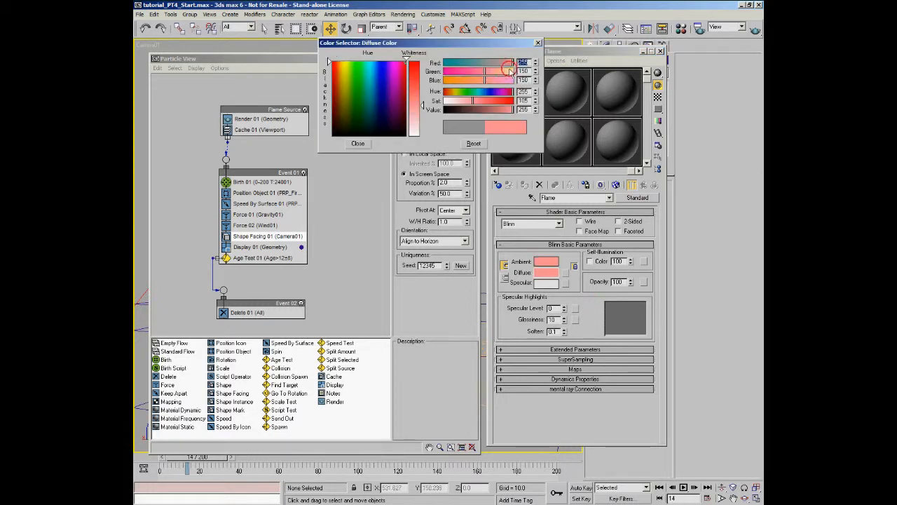
click(357, 143)
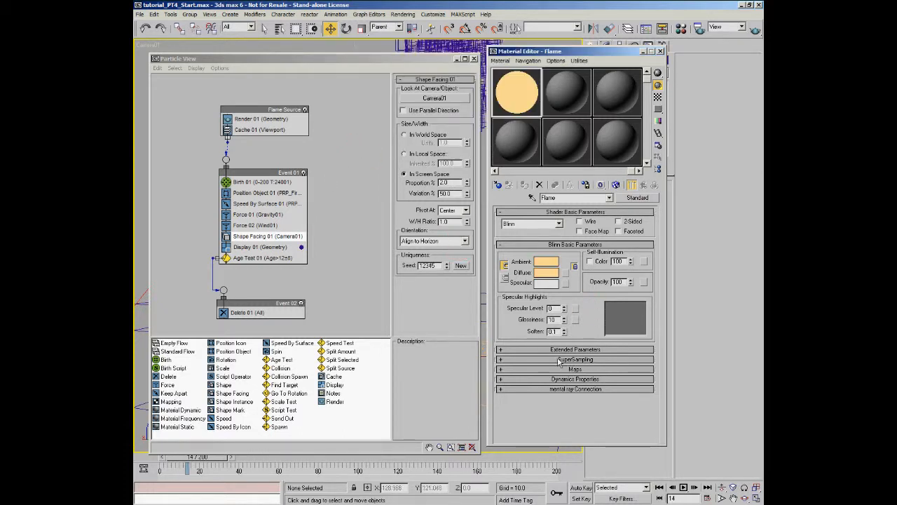
click(575, 368)
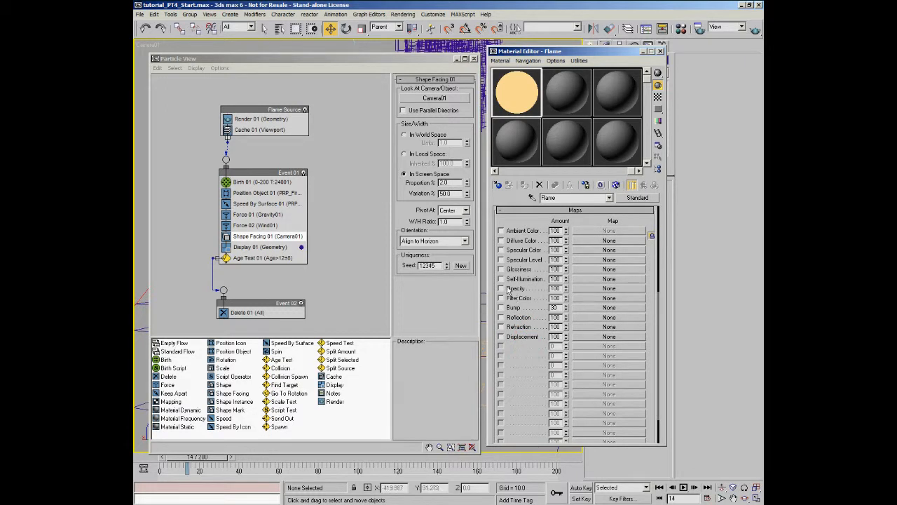
Step: Assign a Gradient Ramp map to Flame's opacity channel and make it Radial
click(609, 288)
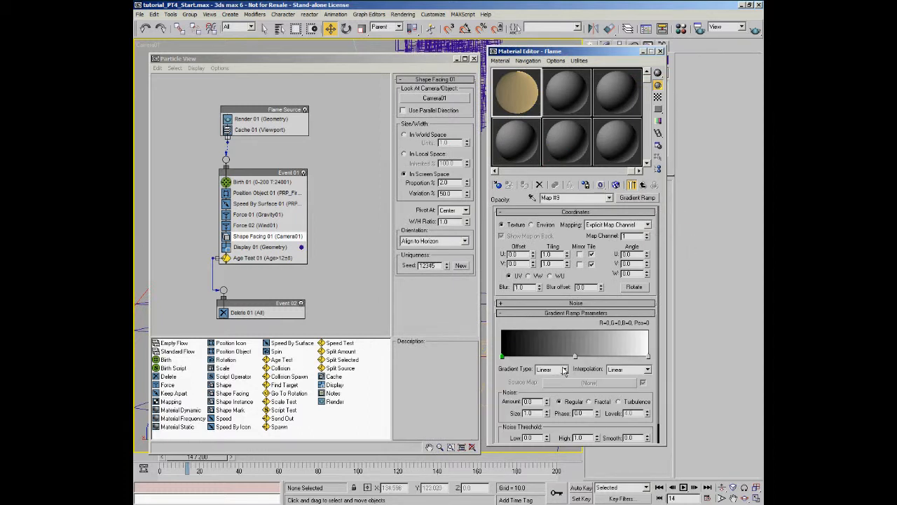
click(560, 370)
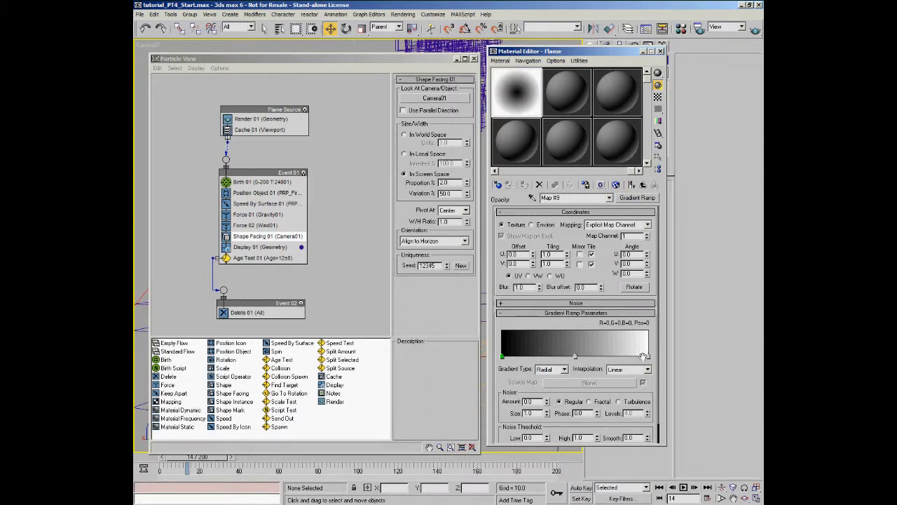
mouse_move(536, 86)
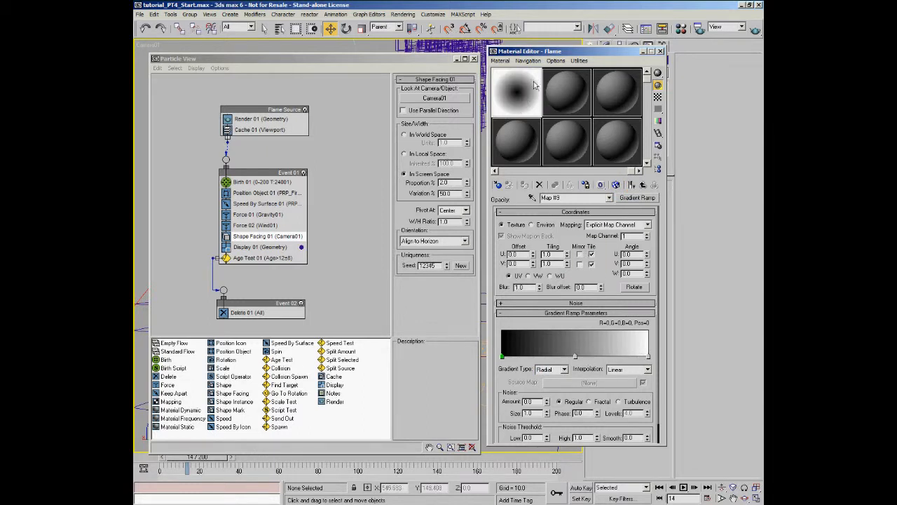
mouse_move(538, 78)
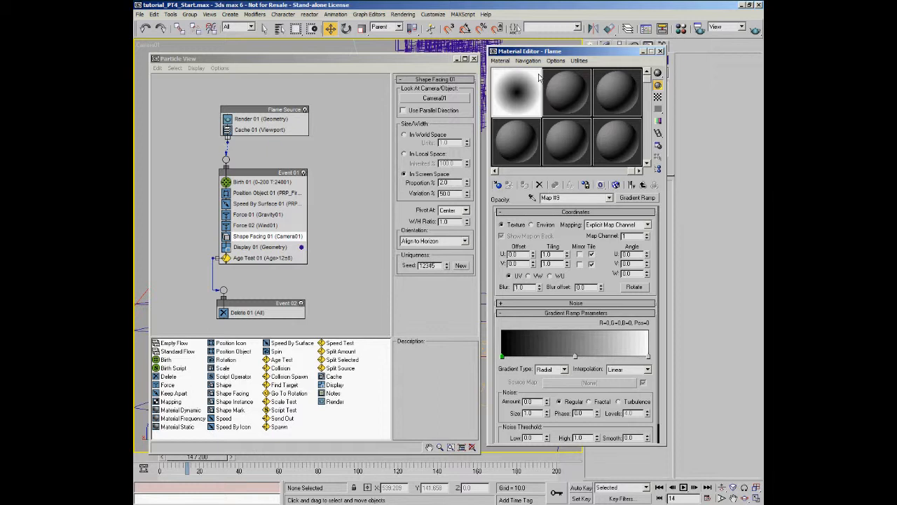
mouse_move(536, 78)
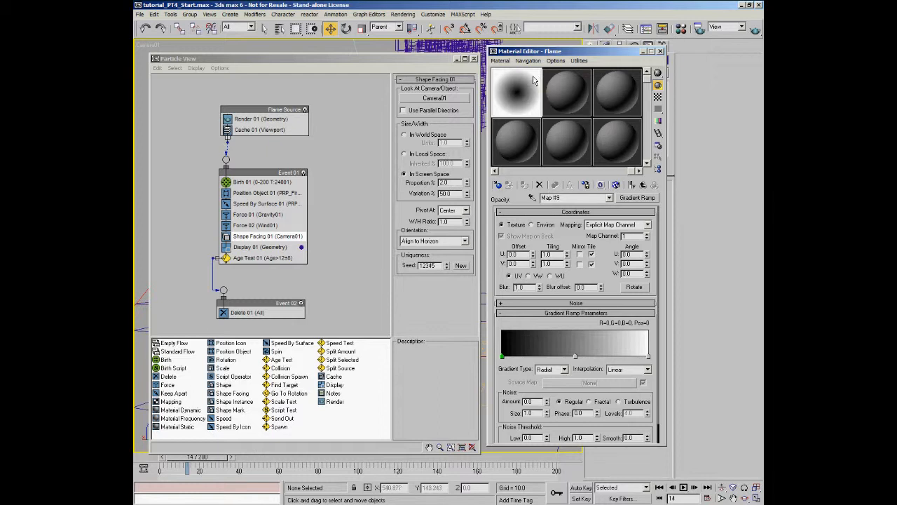
mouse_move(558, 340)
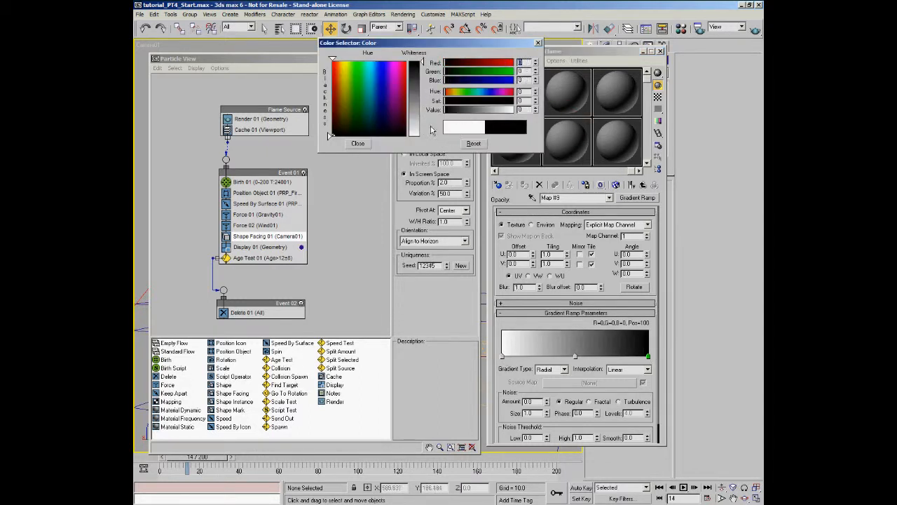
Step: Adjust the gradient flag colours and positions to shape a soft glowing falloff
click(357, 143)
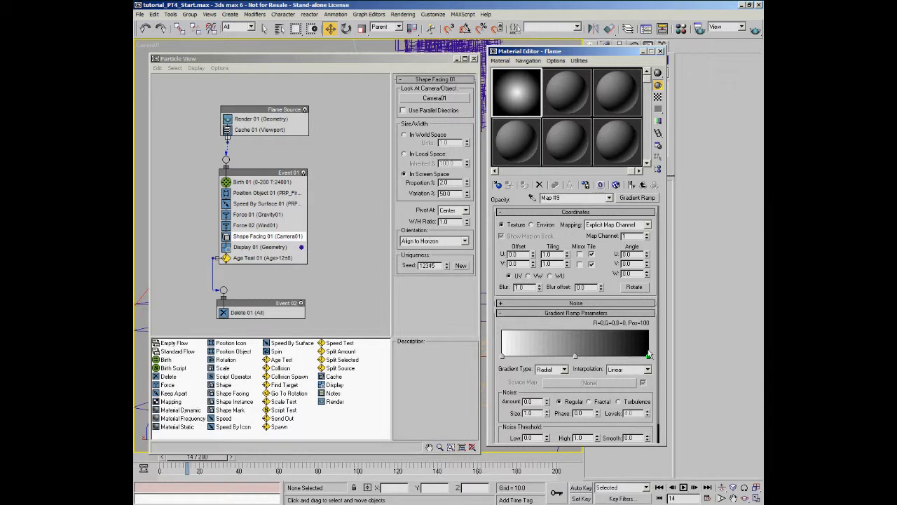
drag(647, 353, 638, 354)
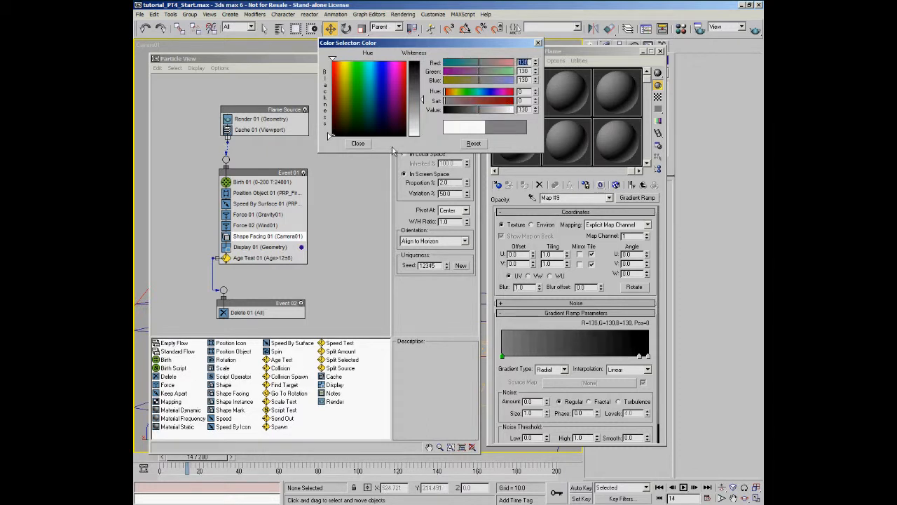
click(357, 144)
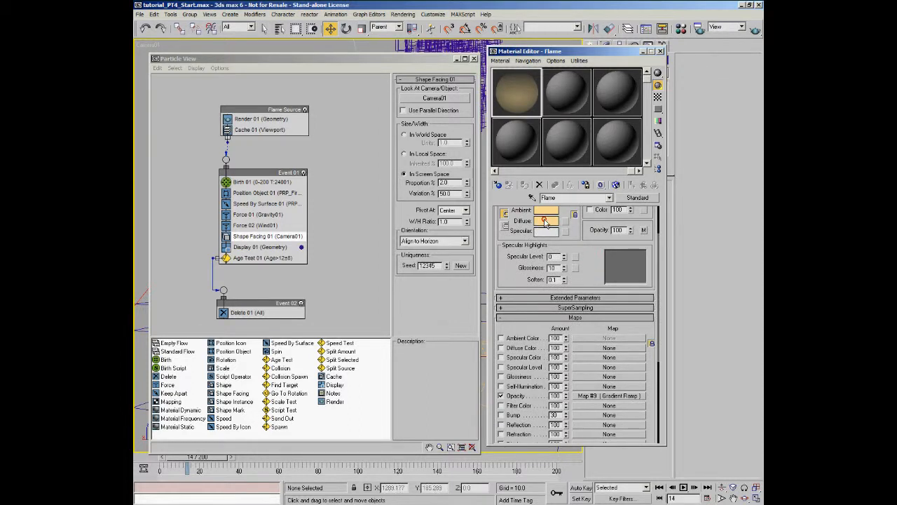
Step: Deepen Flame's diffuse orange and expand Extended Parameters
click(547, 221)
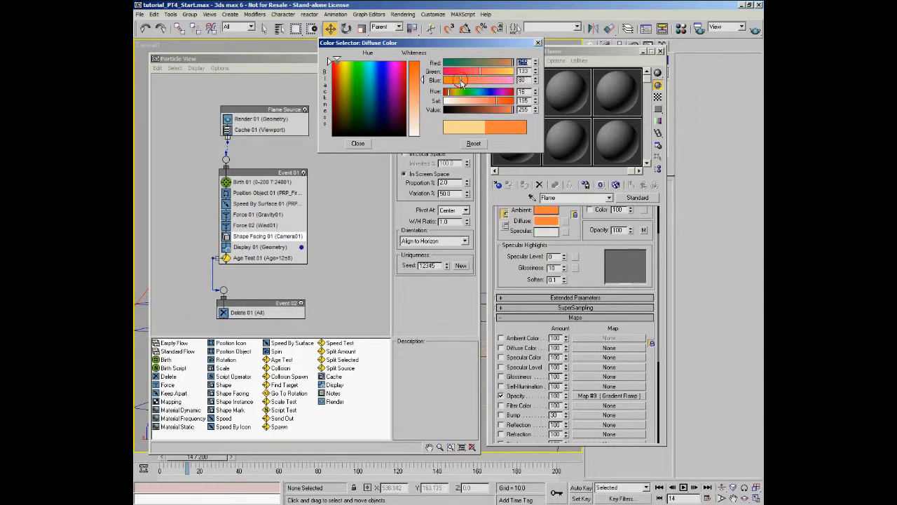
click(358, 143)
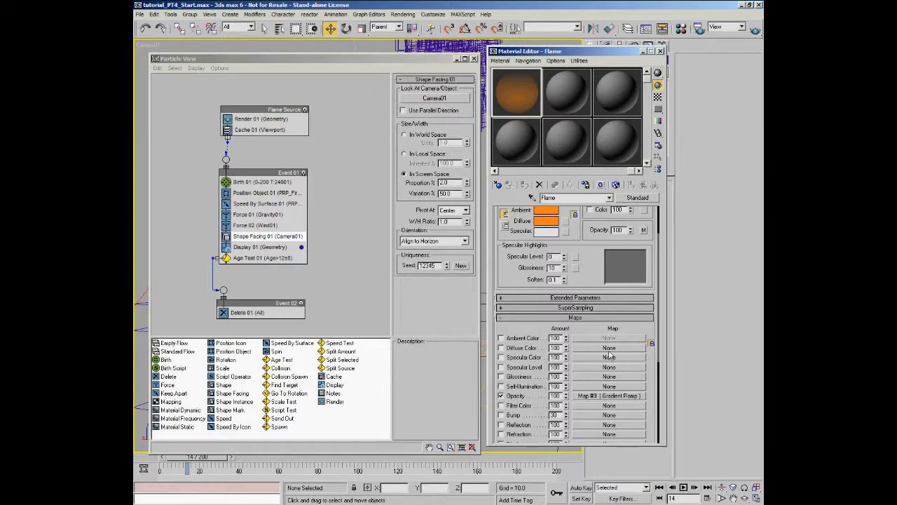
click(575, 297)
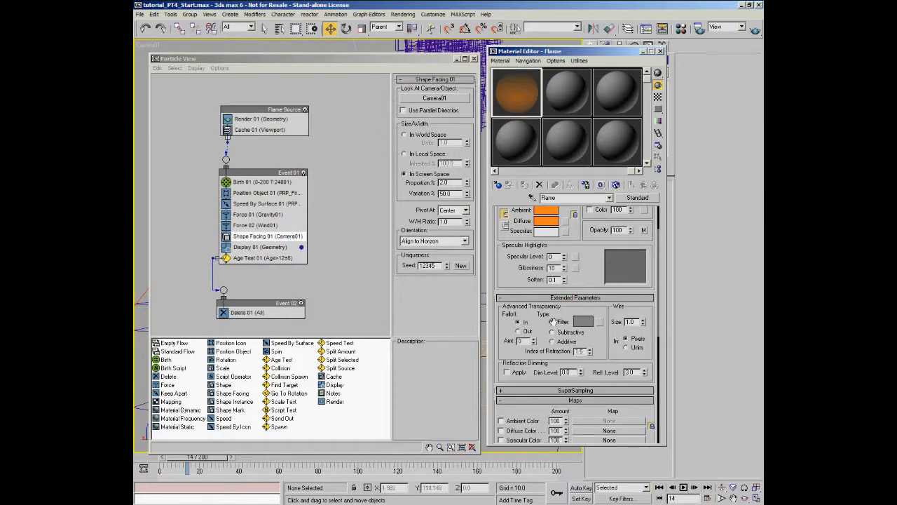